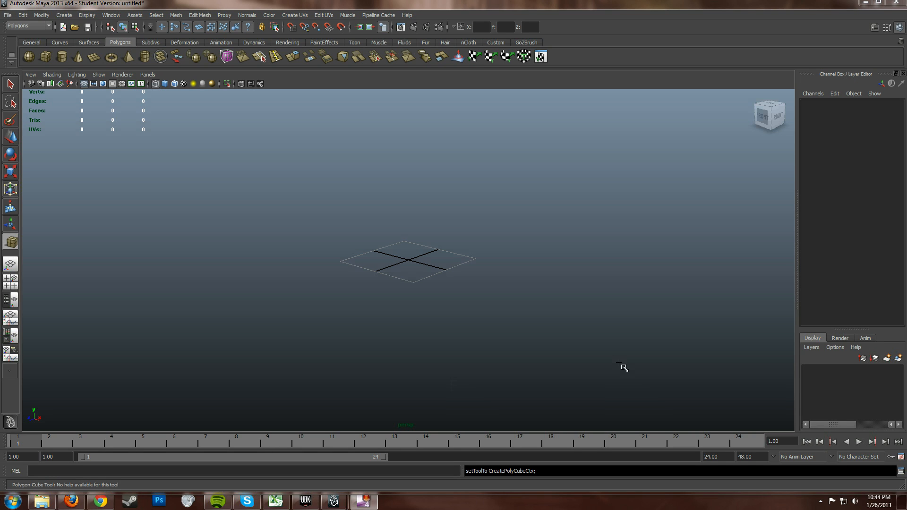
{"action": "mouse_move", "coordinate": [460, 332]}
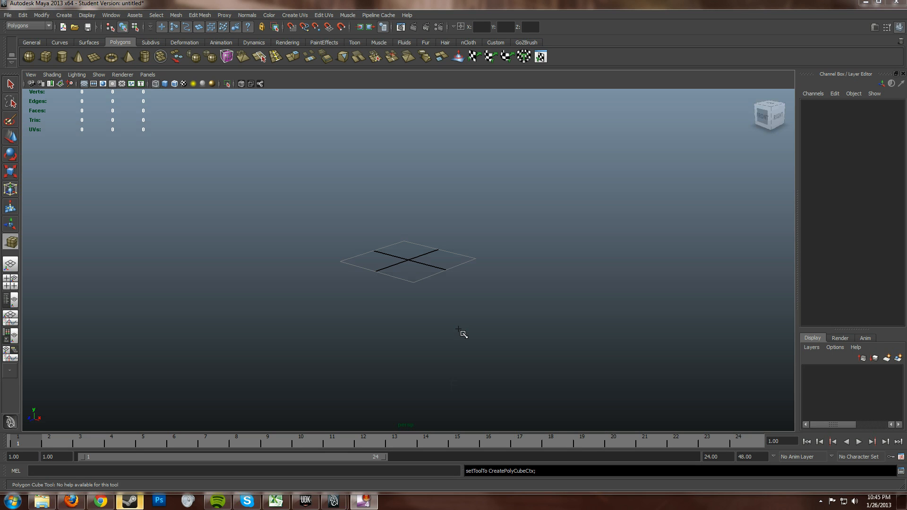
{"action": "mouse_move", "coordinate": [470, 232]}
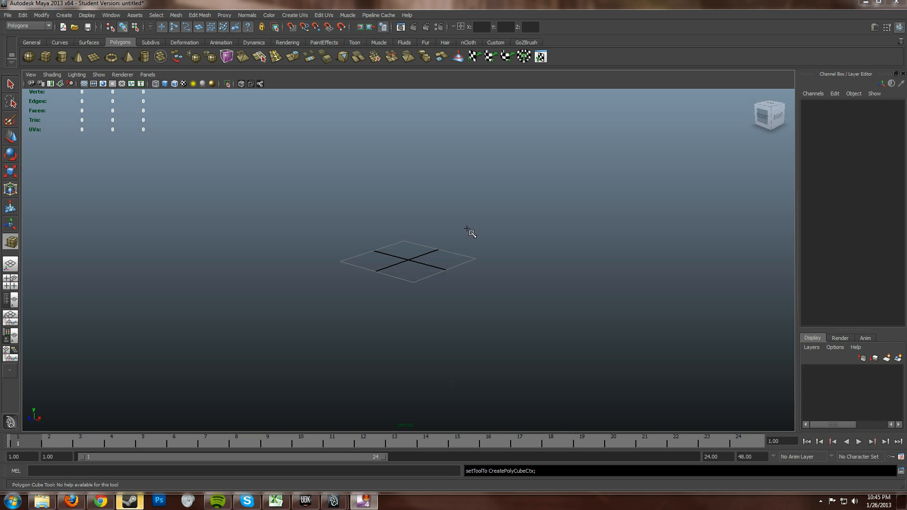
Undo the polygon cube creation twice so no objects remain in the scene.
{"action": "key", "text": "ctrl+z"}
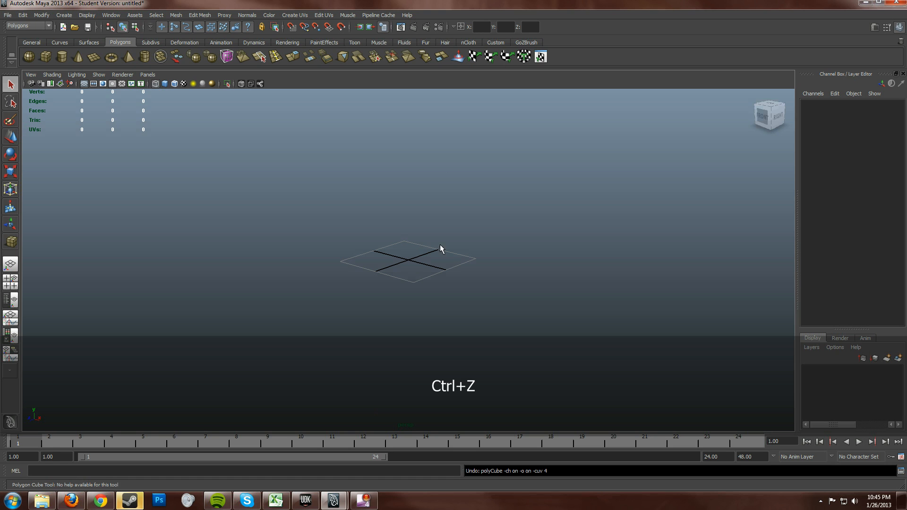
{"action": "key", "text": "ctrl+z"}
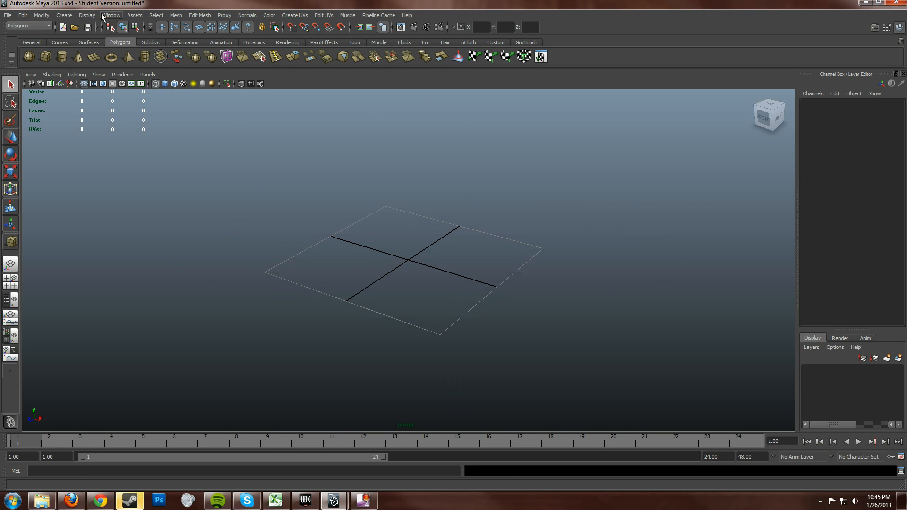
Open the Display > Grid option box and move its window aside.
{"action": "key", "text": "alt"}
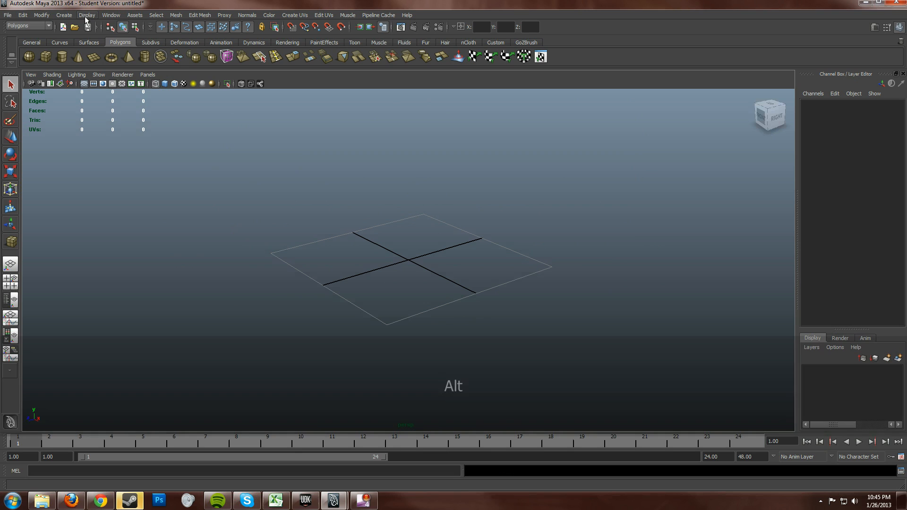
{"action": "left_click", "coordinate": [86, 15]}
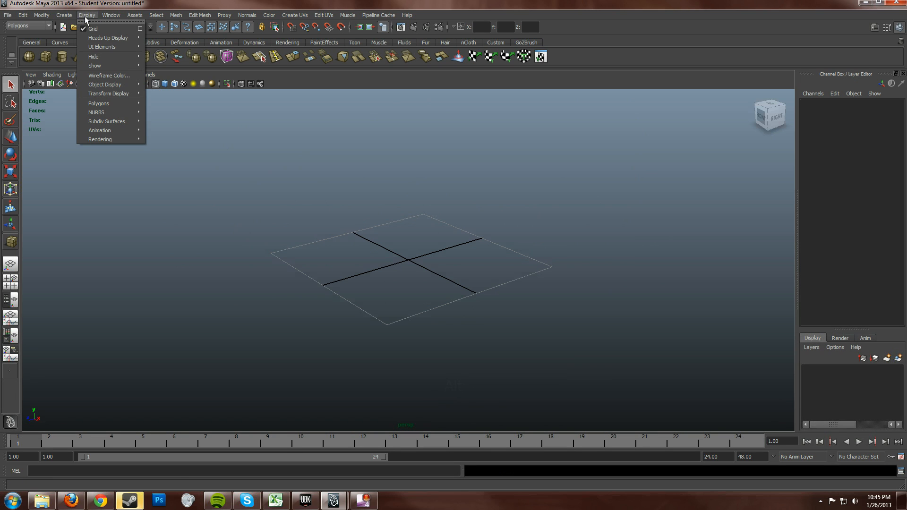
{"action": "mouse_move", "coordinate": [93, 29]}
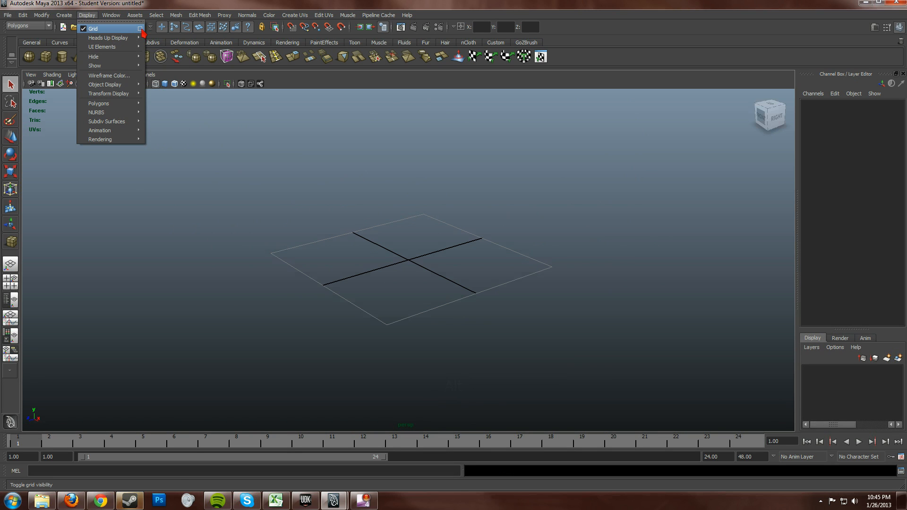
{"action": "left_click", "coordinate": [140, 29]}
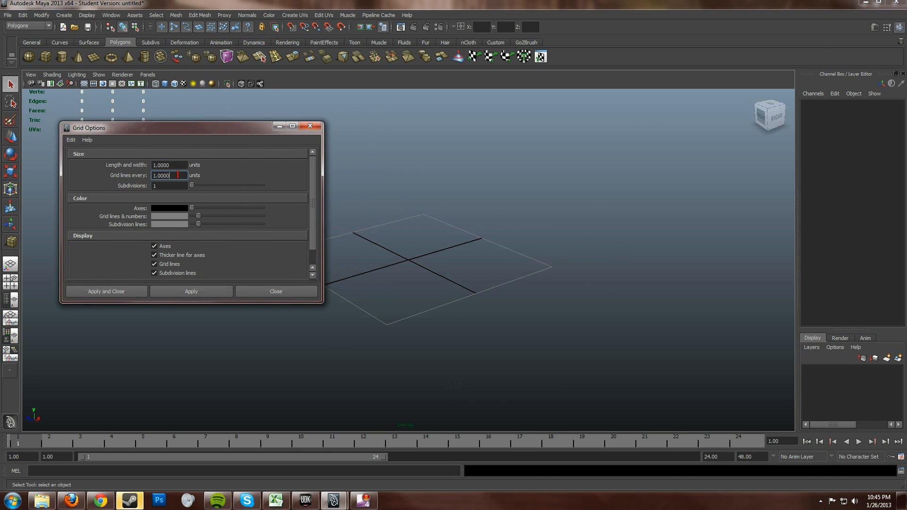
{"action": "left_click", "coordinate": [168, 165]}
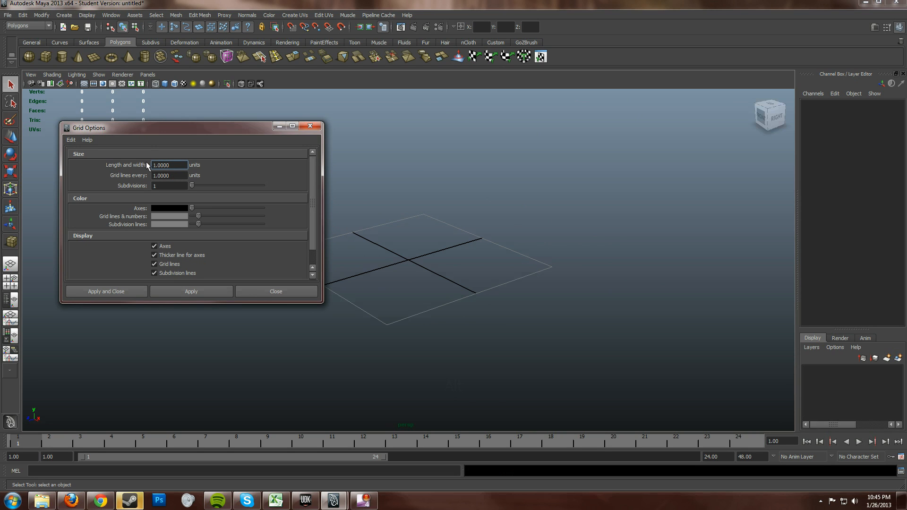
{"action": "left_click", "coordinate": [168, 165]}
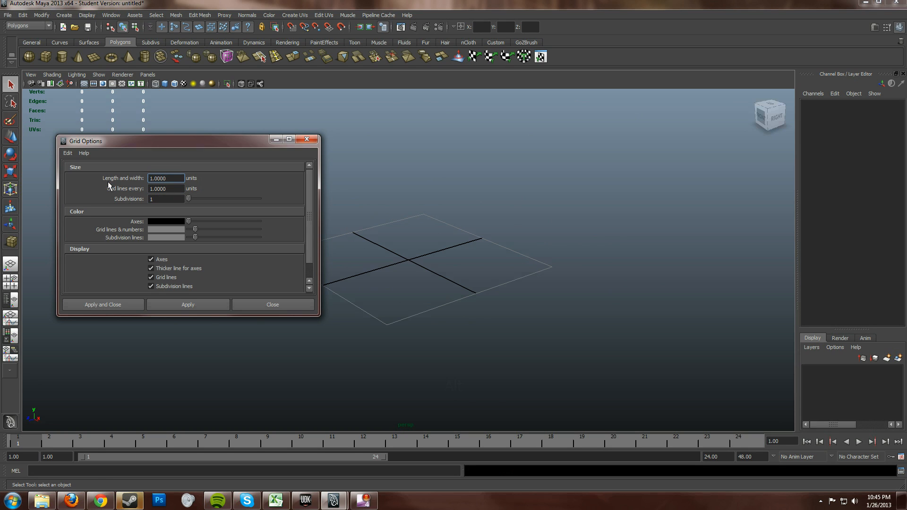
{"action": "left_click", "coordinate": [166, 178]}
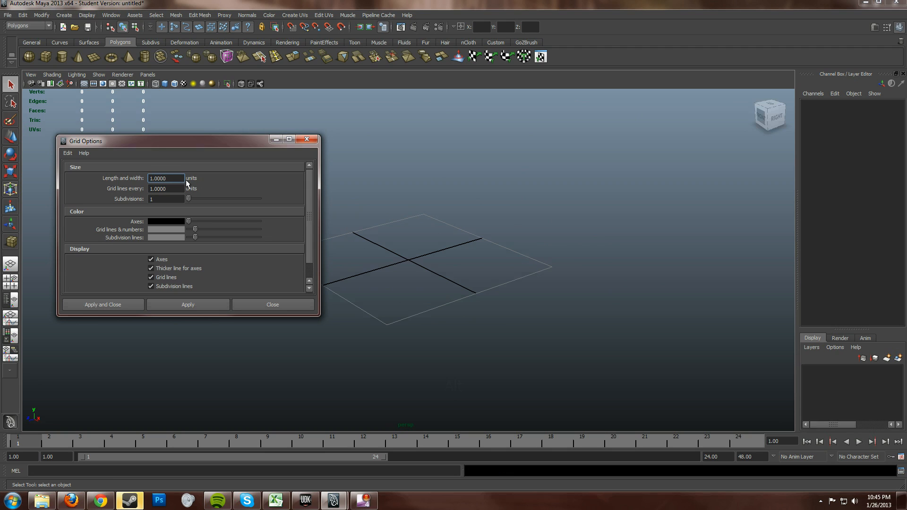
{"action": "left_click_drag", "start_coordinate": [185, 141], "coordinate": [185, 138]}
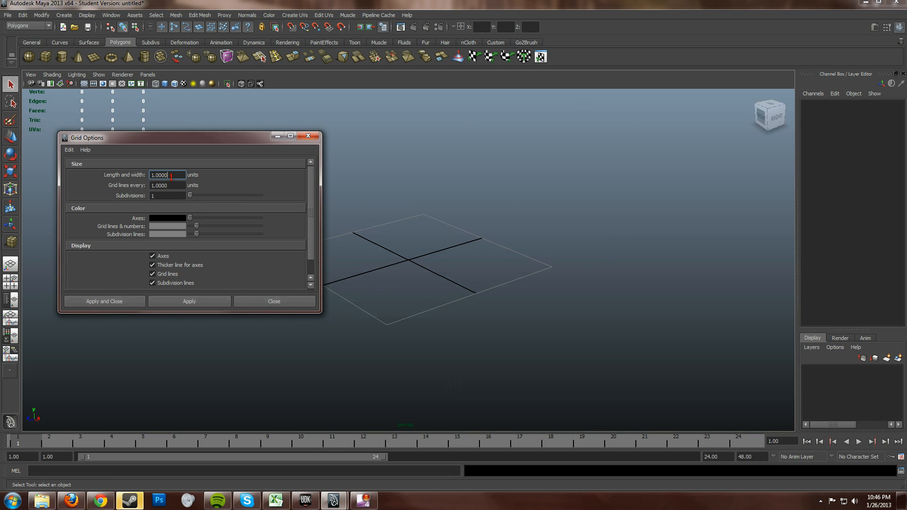
Set grid length and width to 12, lines every 5, subdivisions 5, and inspect.
{"action": "triple_click", "coordinate": [167, 175]}
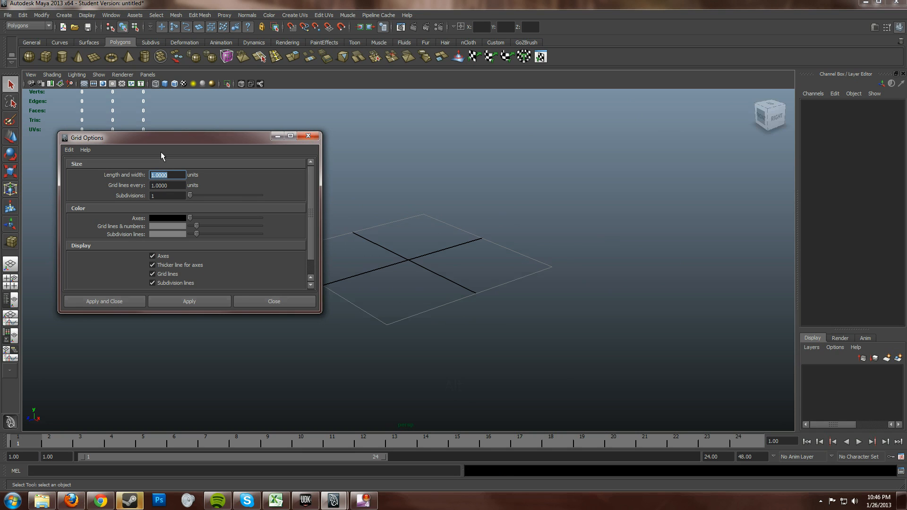
{"action": "type", "text": "12"}
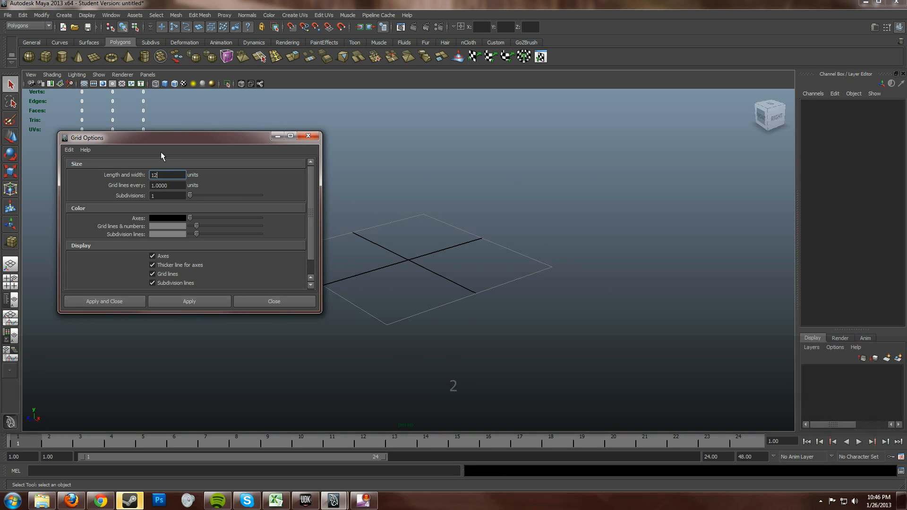
{"action": "key", "text": "Return"}
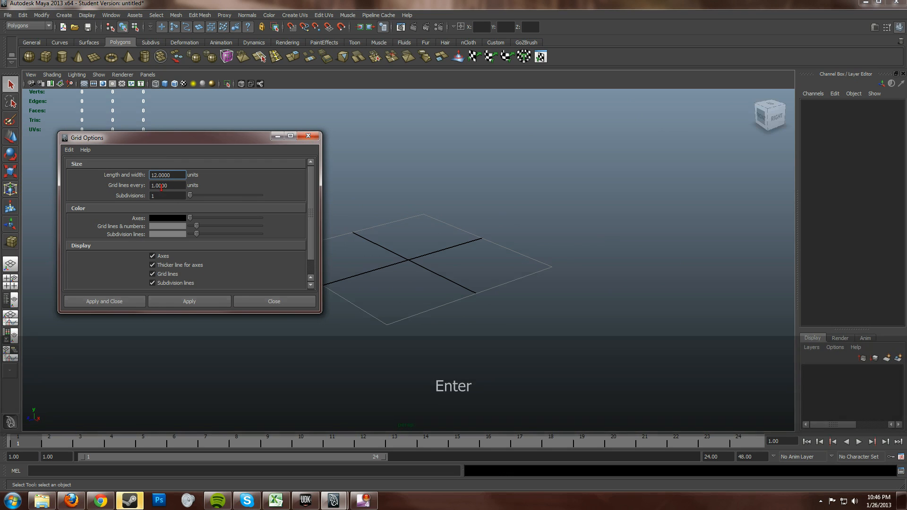
{"action": "type", "text": "5"}
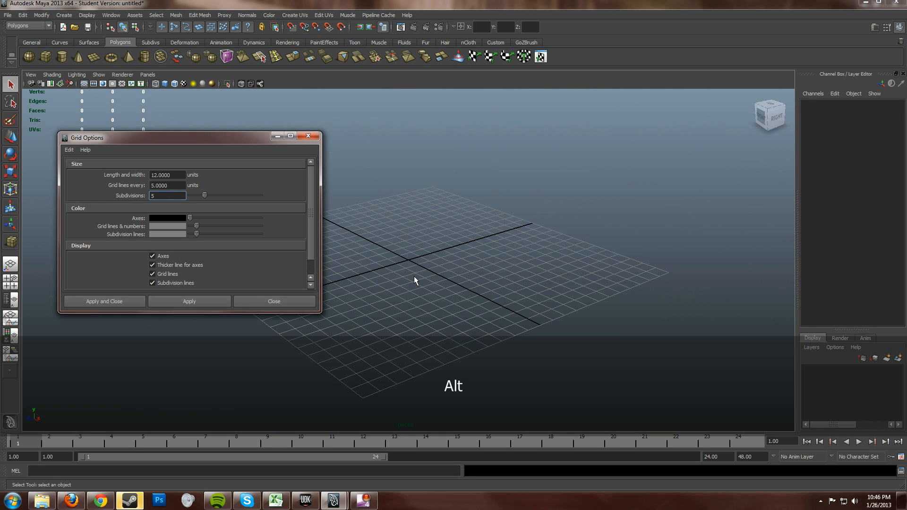
{"action": "left_click_drag", "start_coordinate": [190, 137], "coordinate": [157, 111]}
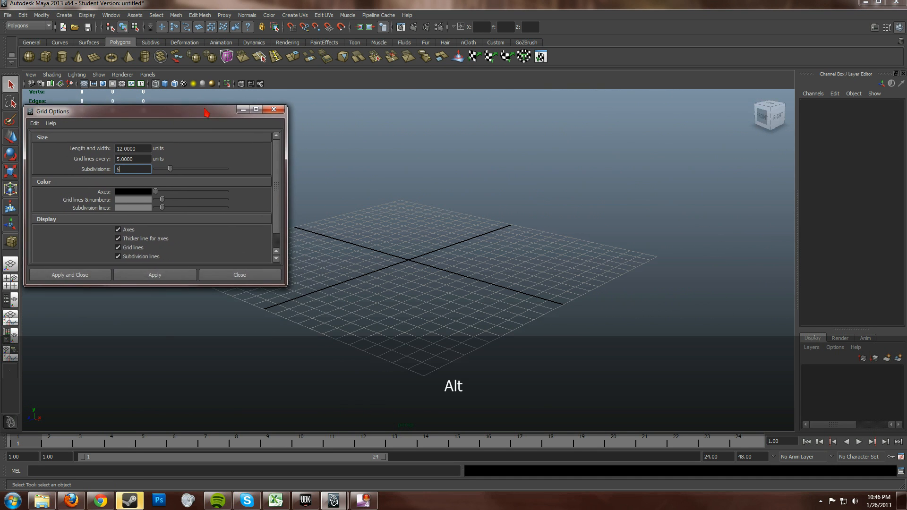
{"action": "left_click_drag", "start_coordinate": [150, 111], "coordinate": [130, 101]}
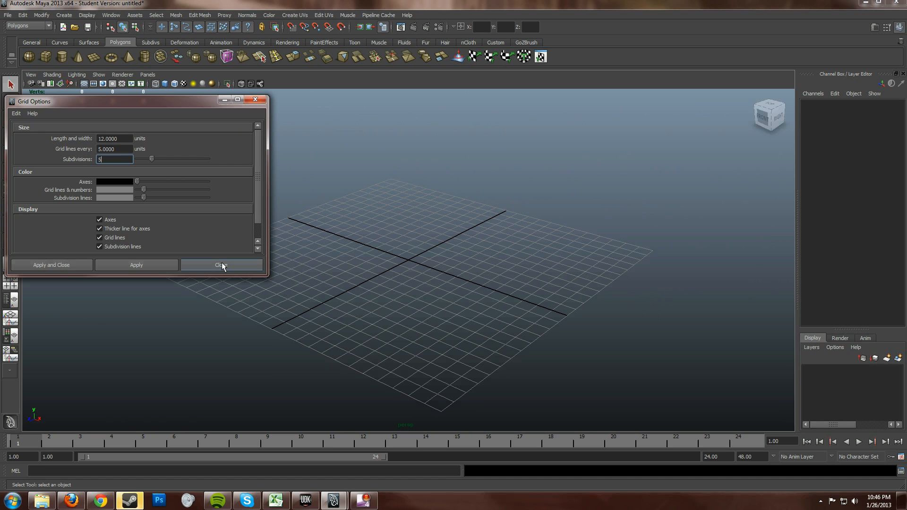
Close the Grid Options window, keeping the 12-unit subdivided grid.
{"action": "left_click", "coordinate": [222, 265]}
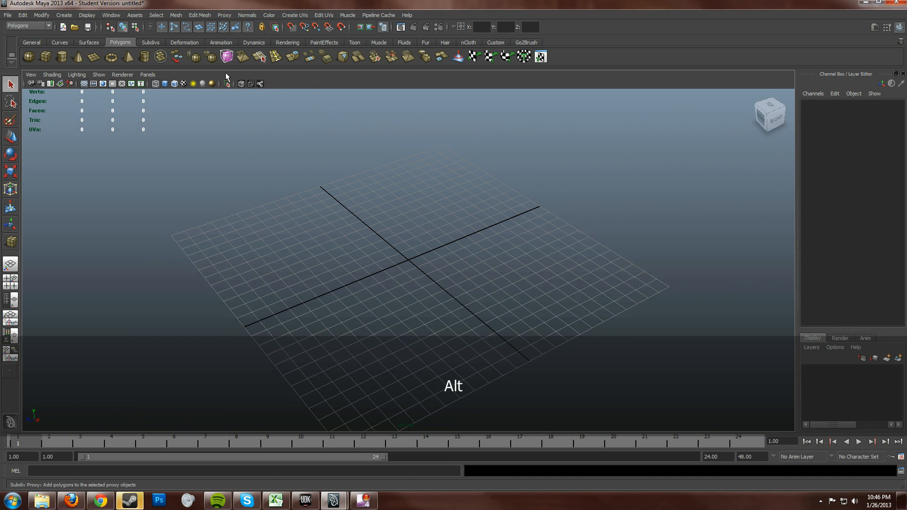
{"action": "left_click", "coordinate": [110, 15]}
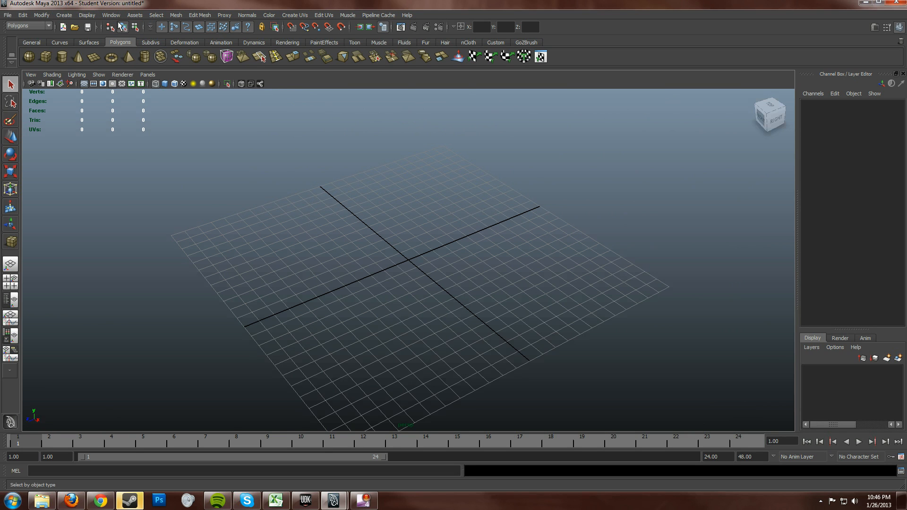
{"action": "mouse_move", "coordinate": [111, 15]}
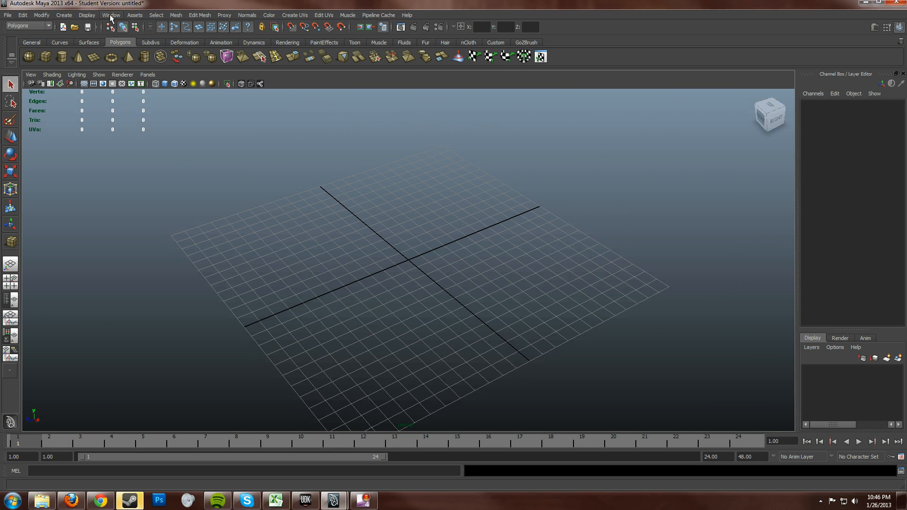
Browse the Preferences categories to Settings and keep Linear units at centimeter.
{"action": "left_click", "coordinate": [110, 15]}
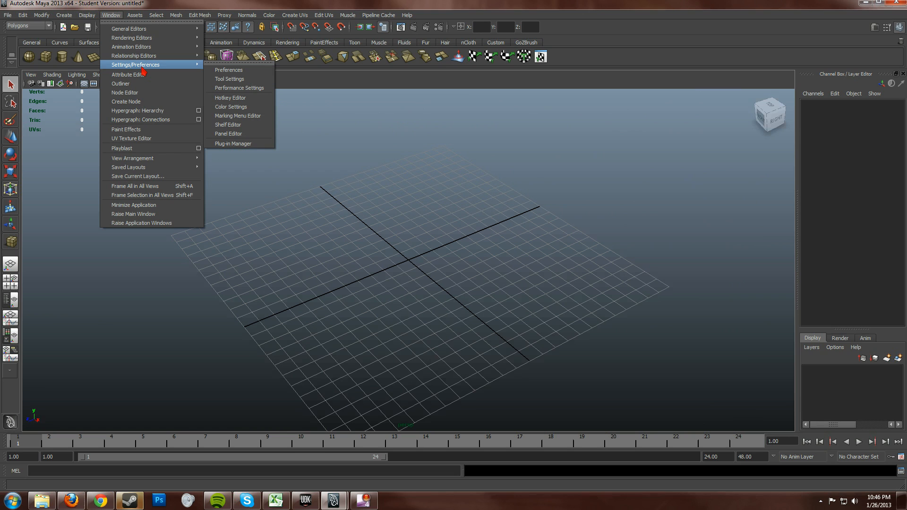
{"action": "mouse_move", "coordinate": [247, 70]}
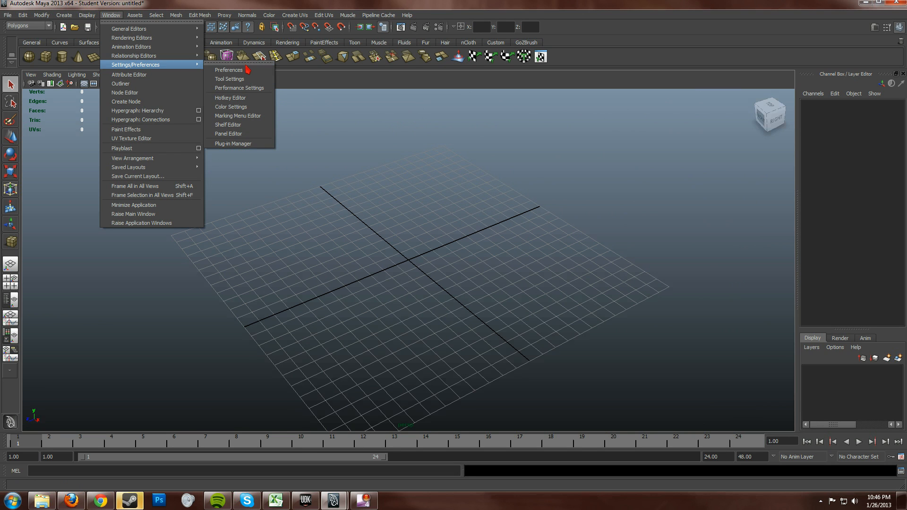
{"action": "left_click", "coordinate": [229, 70]}
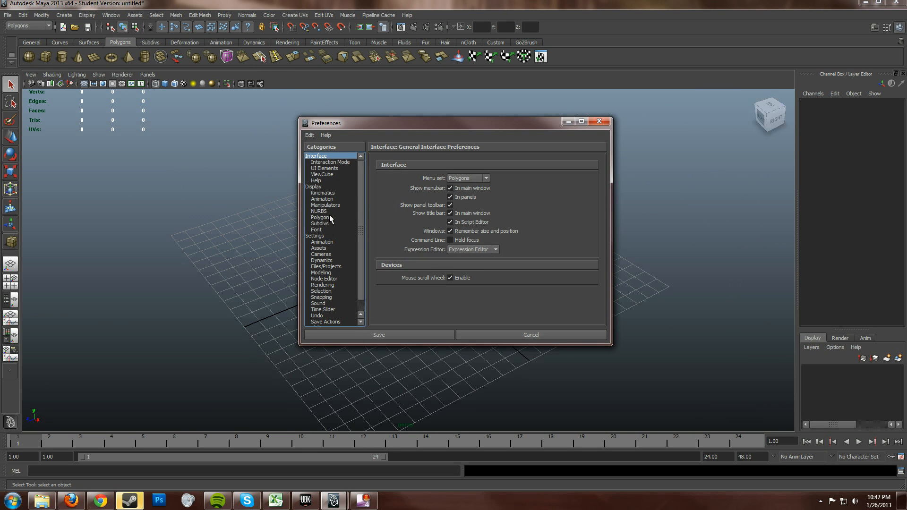
{"action": "left_click", "coordinate": [322, 199]}
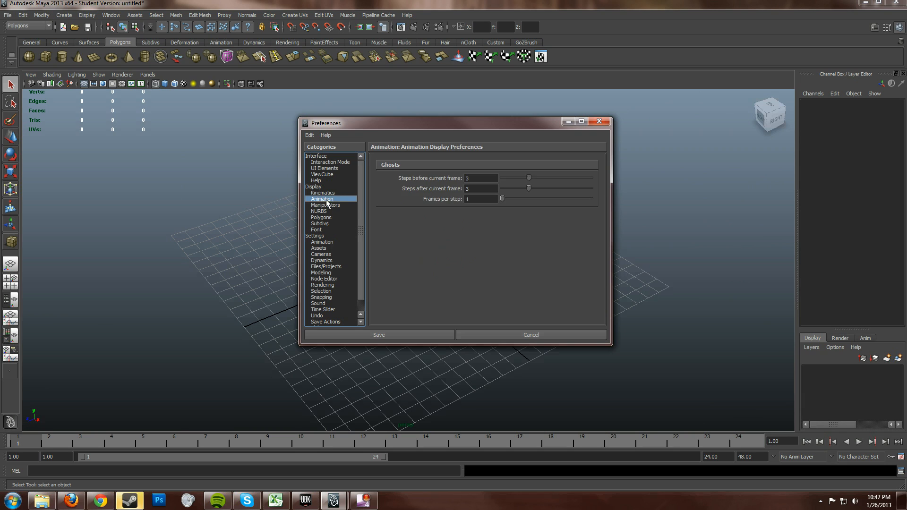
{"action": "left_click", "coordinate": [325, 205]}
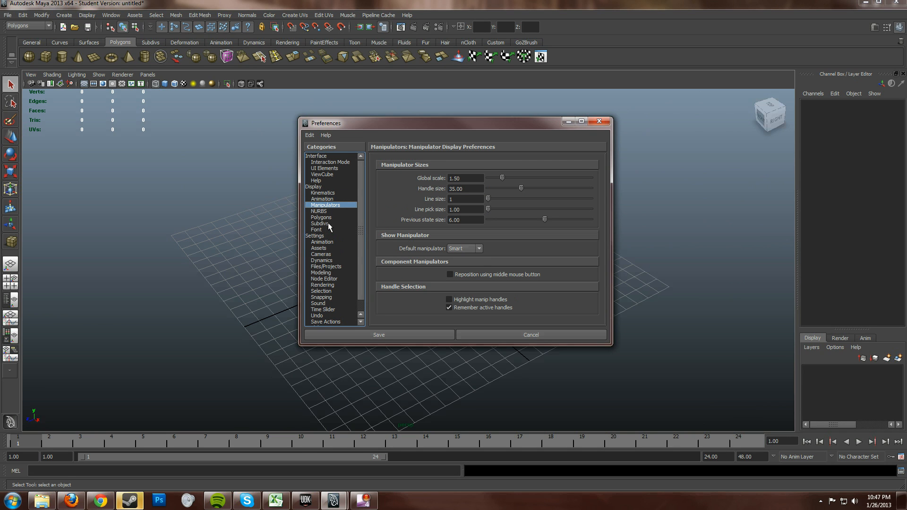
{"action": "left_click", "coordinate": [314, 236]}
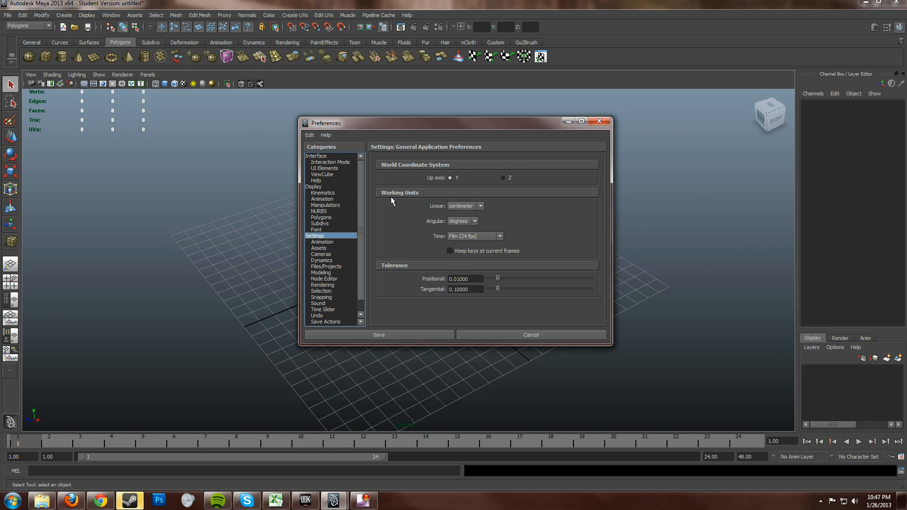
{"action": "mouse_move", "coordinate": [389, 192]}
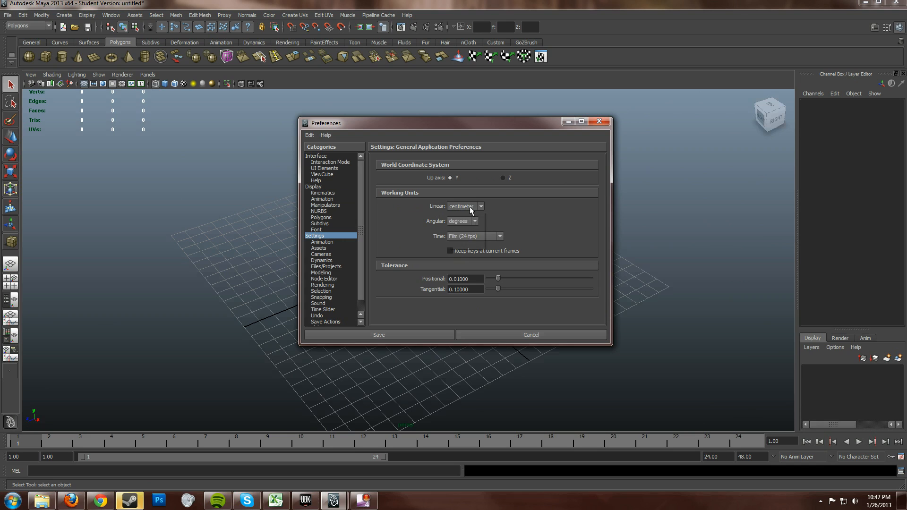
{"action": "left_click", "coordinate": [479, 206]}
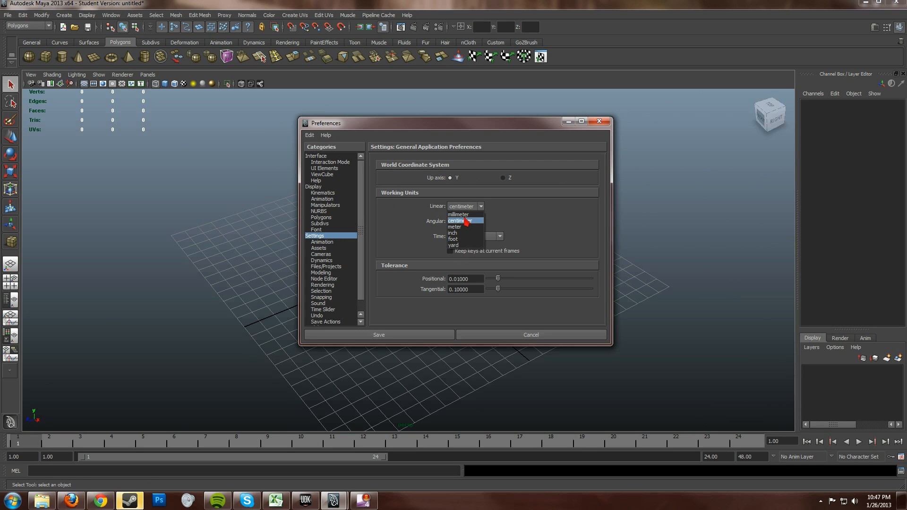
{"action": "mouse_move", "coordinate": [459, 215]}
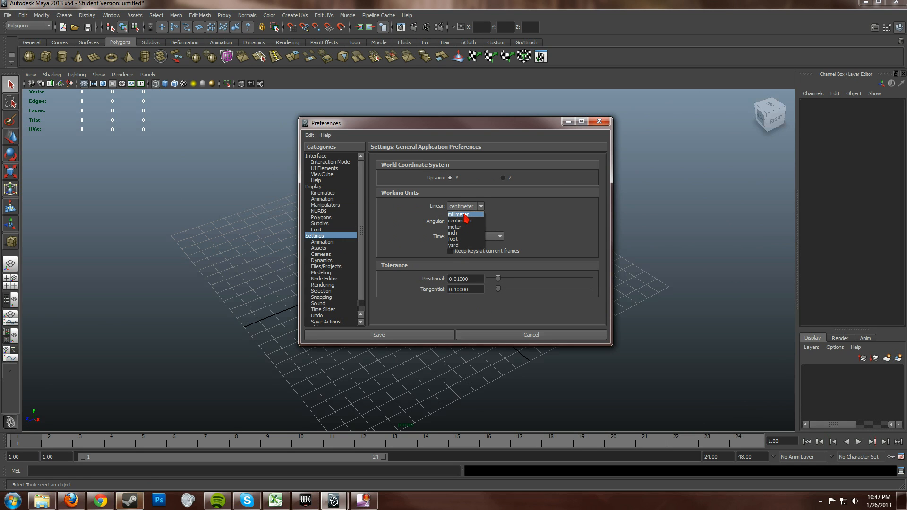
{"action": "mouse_move", "coordinate": [463, 227]}
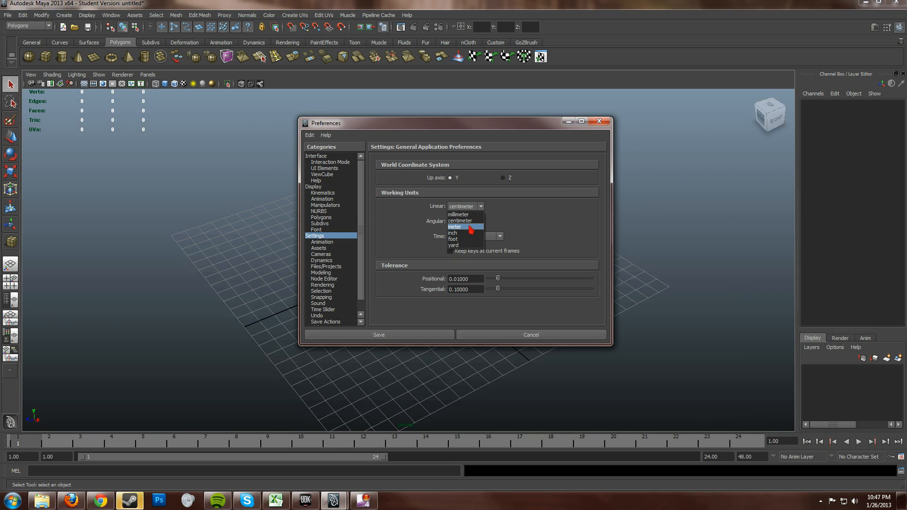
{"action": "mouse_move", "coordinate": [459, 233]}
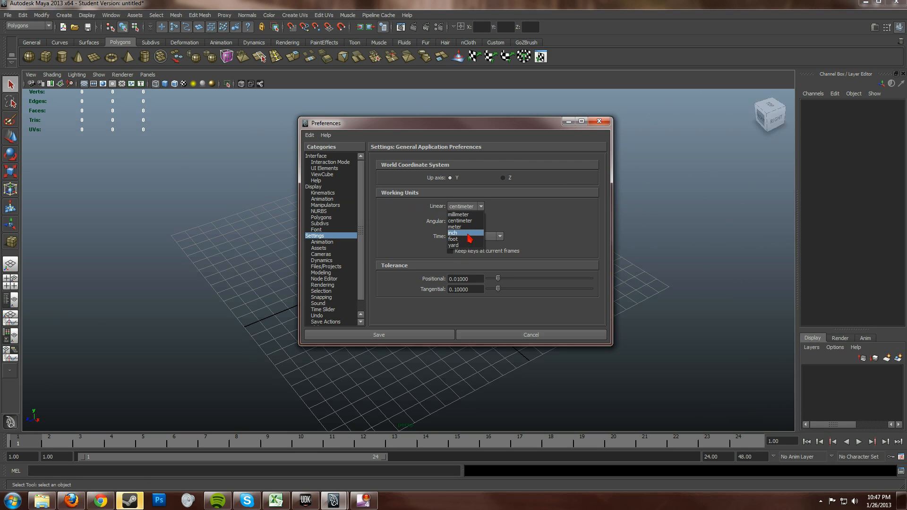
{"action": "mouse_move", "coordinate": [466, 245]}
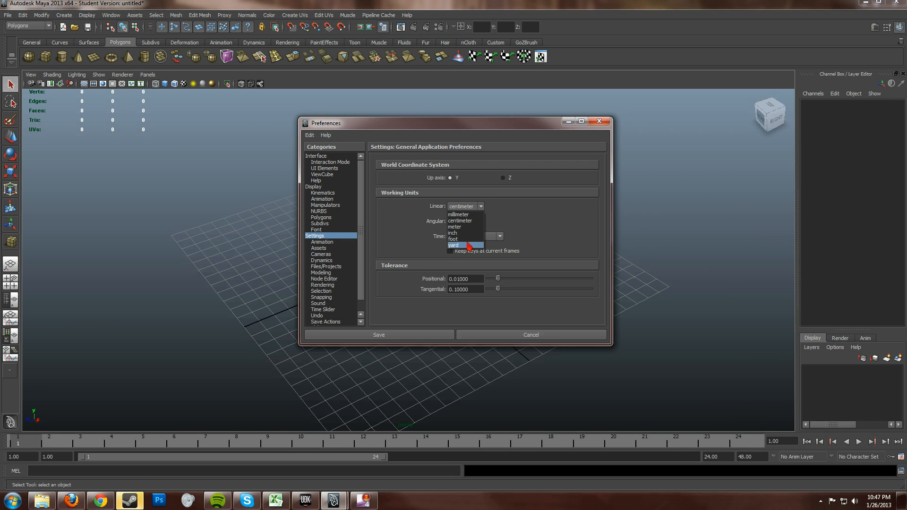
{"action": "left_click", "coordinate": [465, 206]}
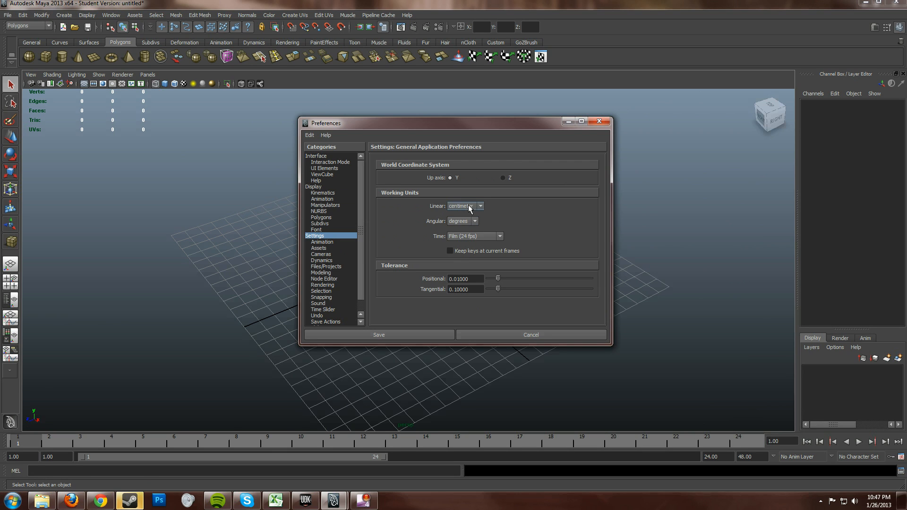
{"action": "mouse_move", "coordinate": [504, 126]}
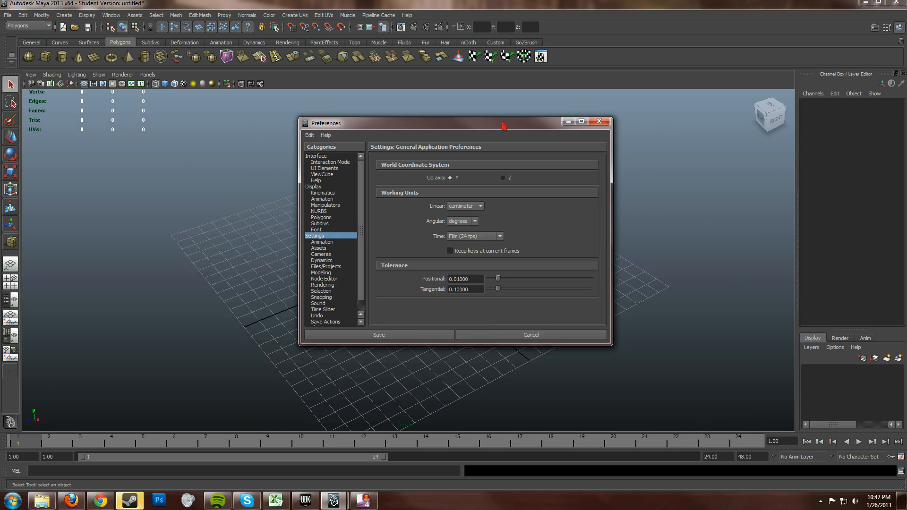
{"action": "left_click_drag", "start_coordinate": [457, 123], "coordinate": [454, 121]}
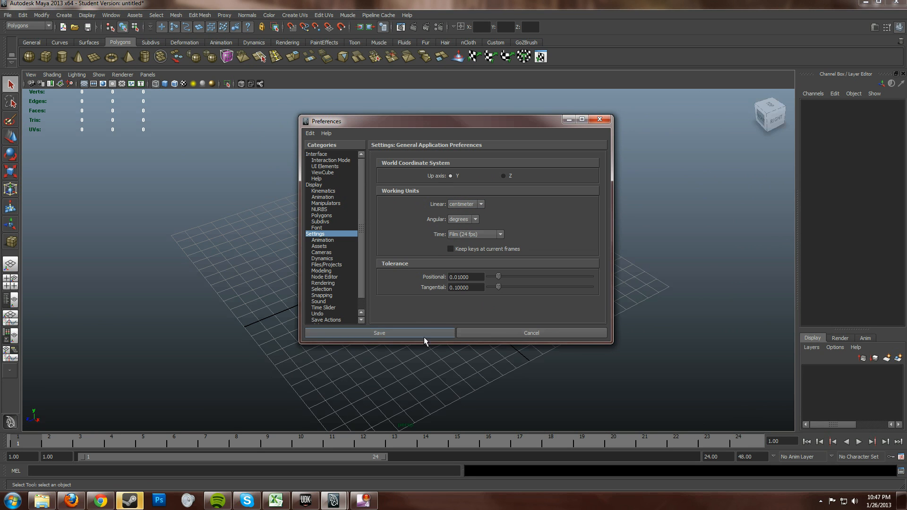
Save the preferences with centimeter working units.
{"action": "left_click", "coordinate": [380, 332]}
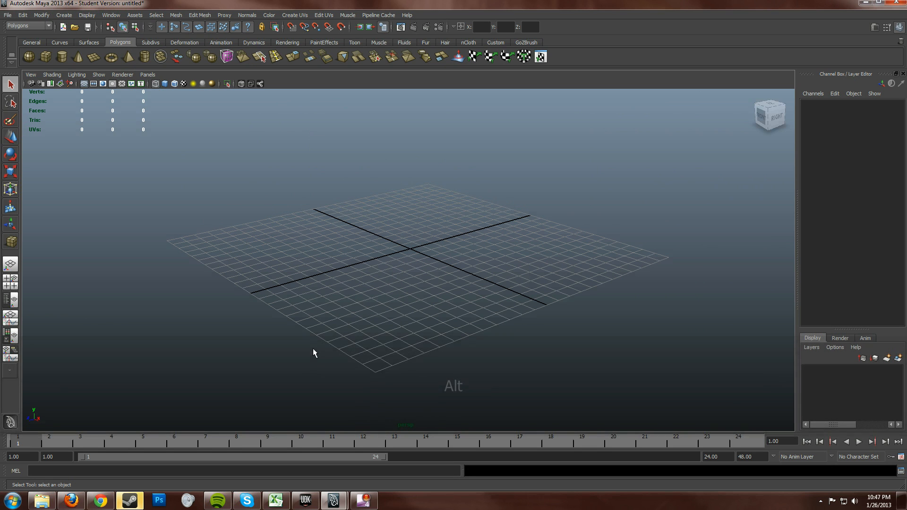
{"action": "mouse_move", "coordinate": [305, 500]}
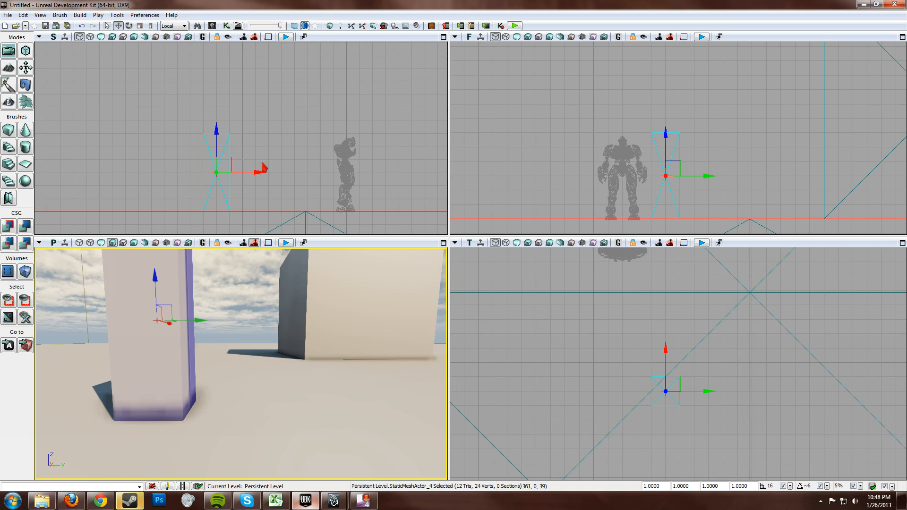
{"action": "left_click", "coordinate": [356, 144]}
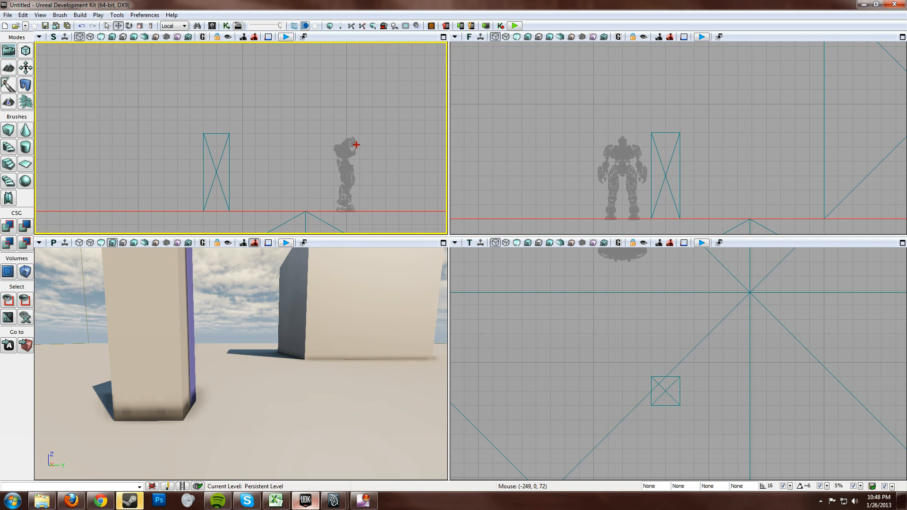
{"action": "left_click", "coordinate": [344, 173]}
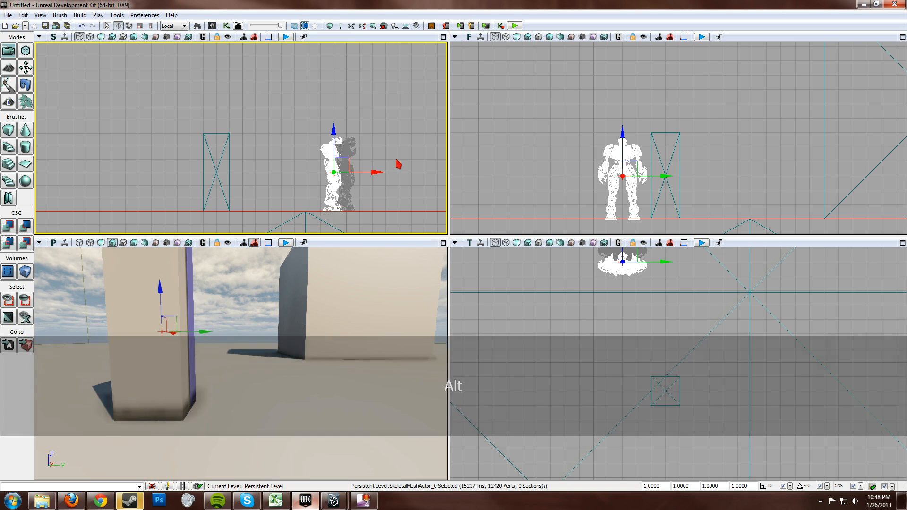
{"action": "key", "text": "ctrl+z"}
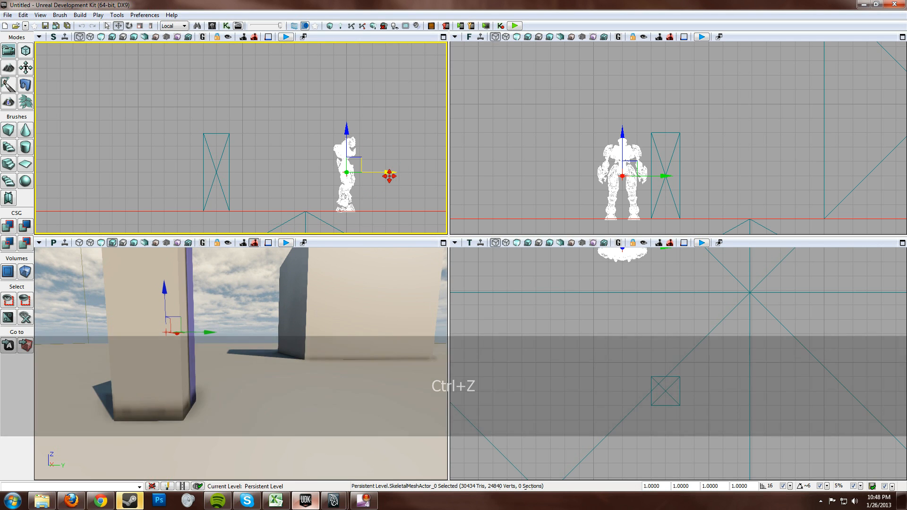
{"action": "key", "text": "ctrl+z"}
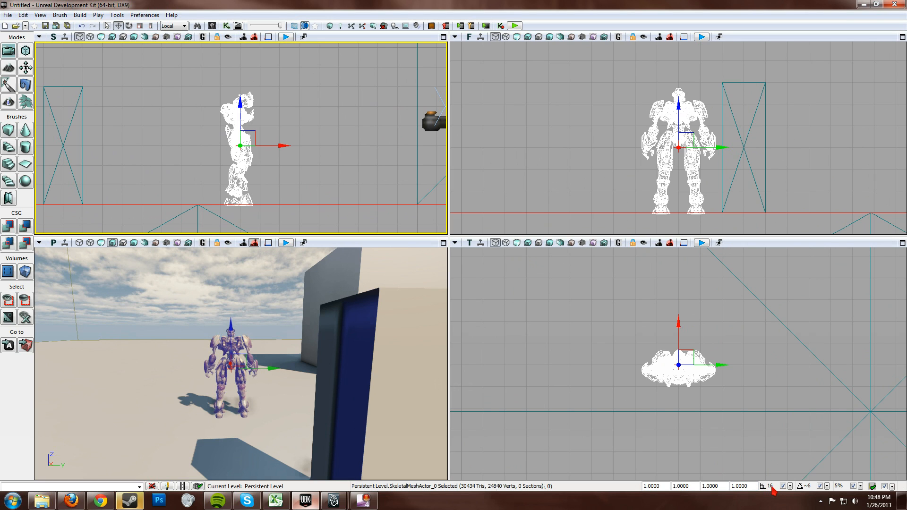
{"action": "left_click", "coordinate": [683, 359]}
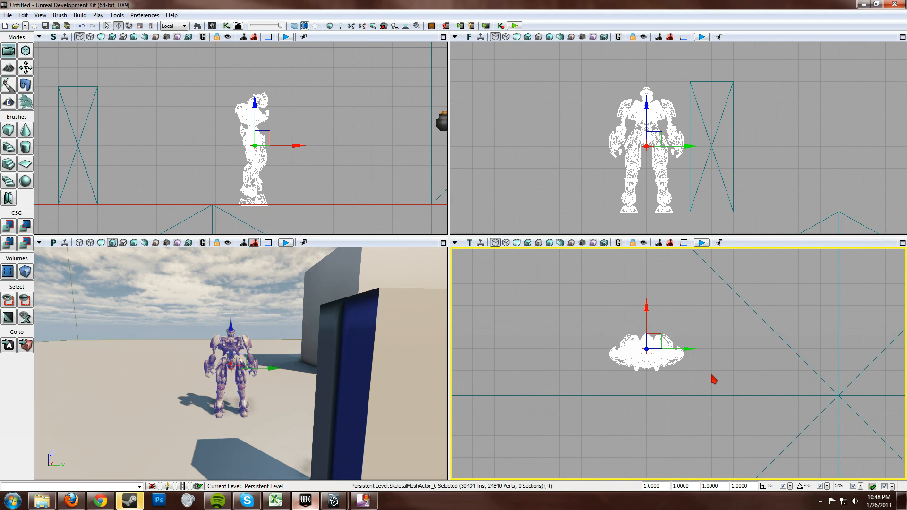
{"action": "mouse_move", "coordinate": [711, 379]}
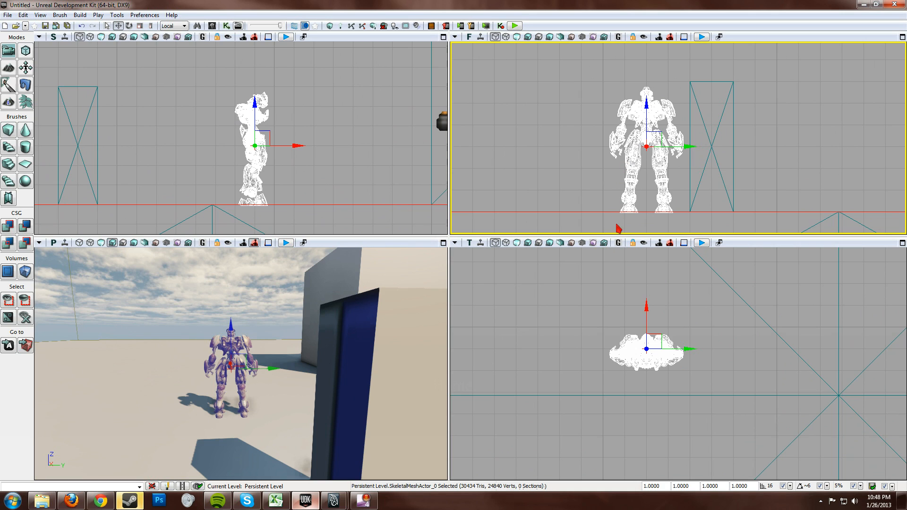
{"action": "mouse_move", "coordinate": [606, 95]}
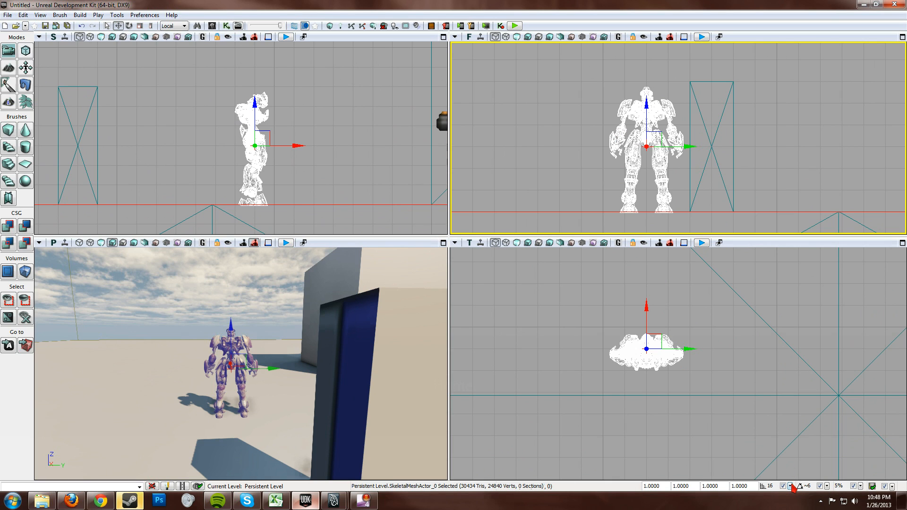
{"action": "left_click", "coordinate": [768, 487]}
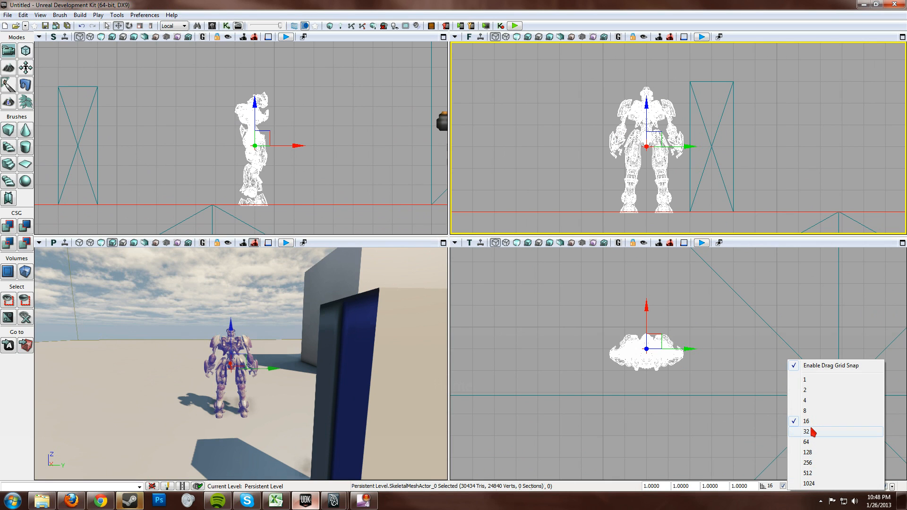
{"action": "mouse_move", "coordinate": [814, 435]}
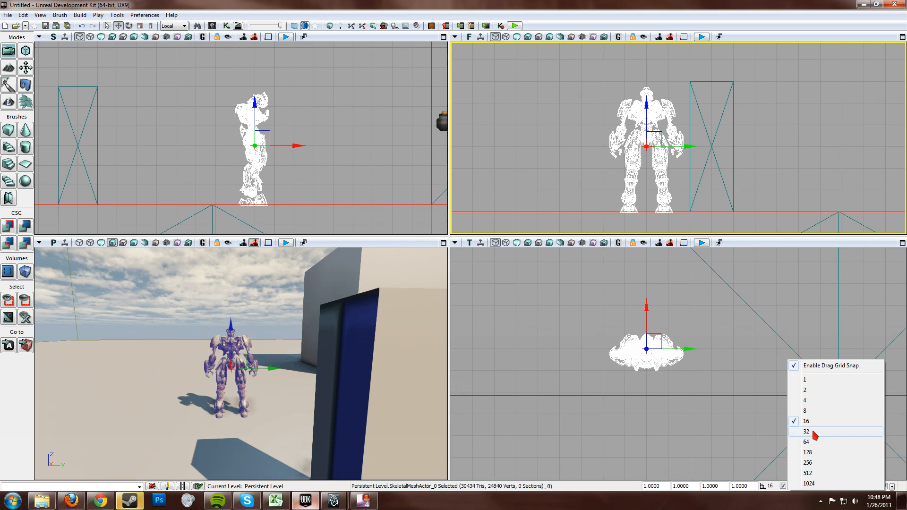
{"action": "left_click", "coordinate": [807, 431]}
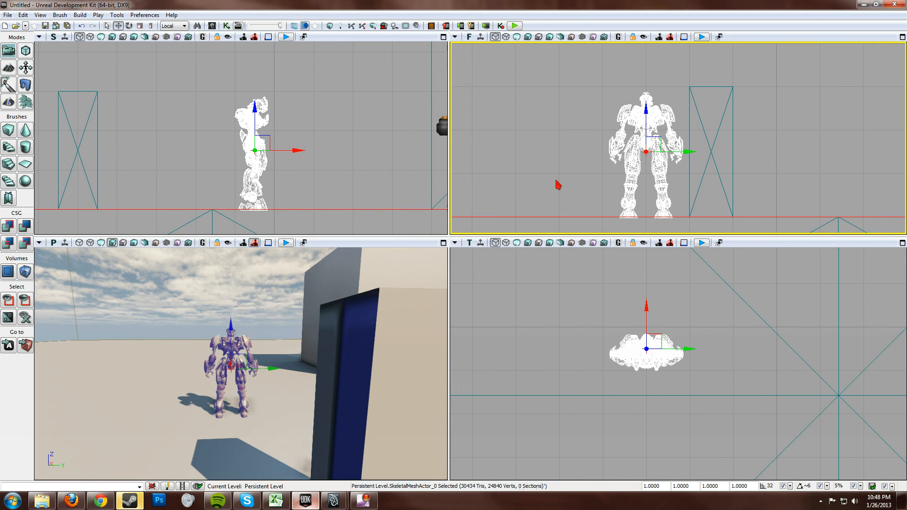
{"action": "mouse_move", "coordinate": [594, 142]}
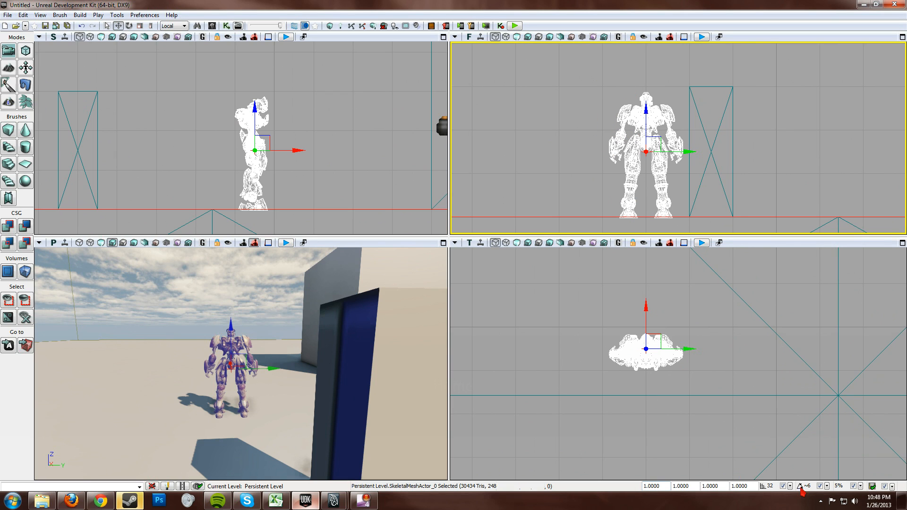
{"action": "left_click", "coordinate": [803, 486]}
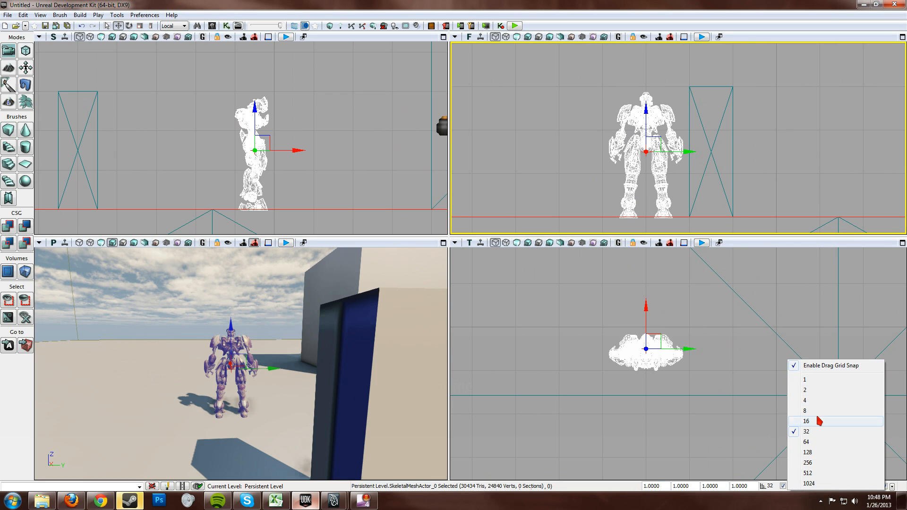
{"action": "left_click", "coordinate": [805, 421]}
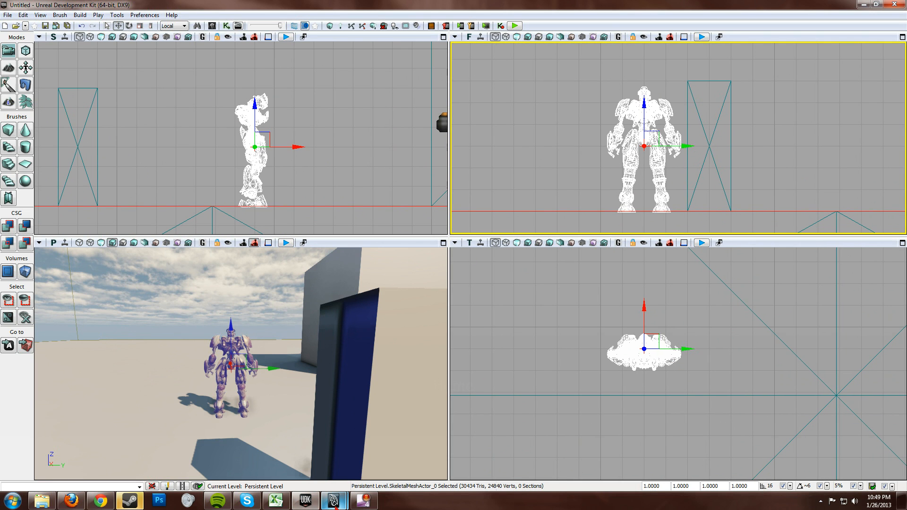
{"action": "left_click", "coordinate": [333, 499]}
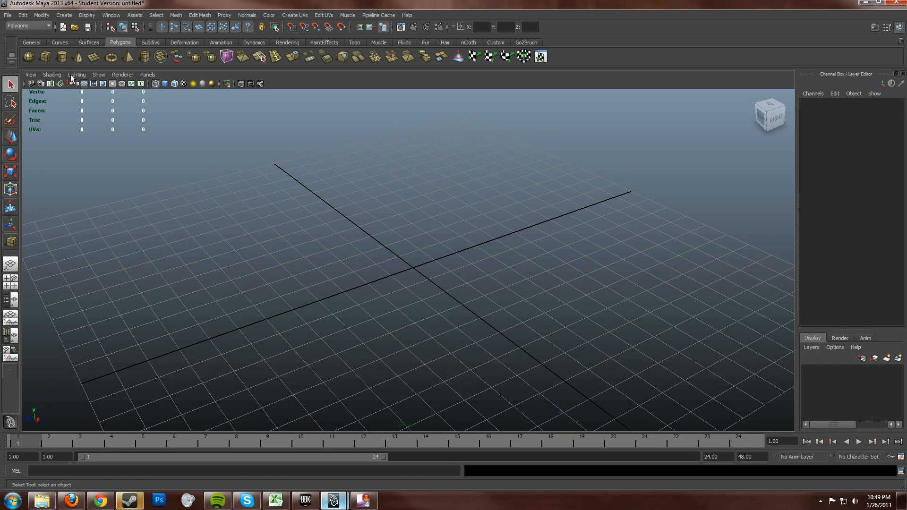
Open the Polygon Cube tool options and confirm width, height and depth are 1.
{"action": "left_click", "coordinate": [45, 56]}
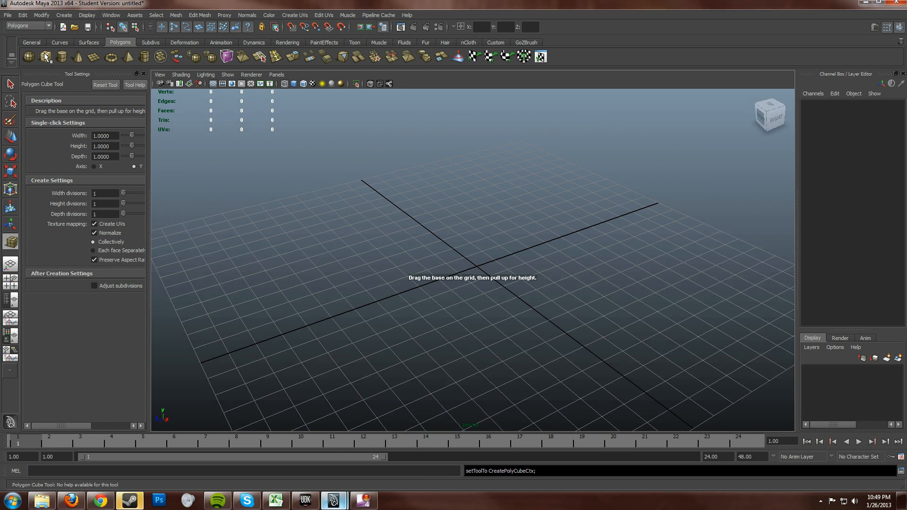
{"action": "mouse_move", "coordinate": [70, 131]}
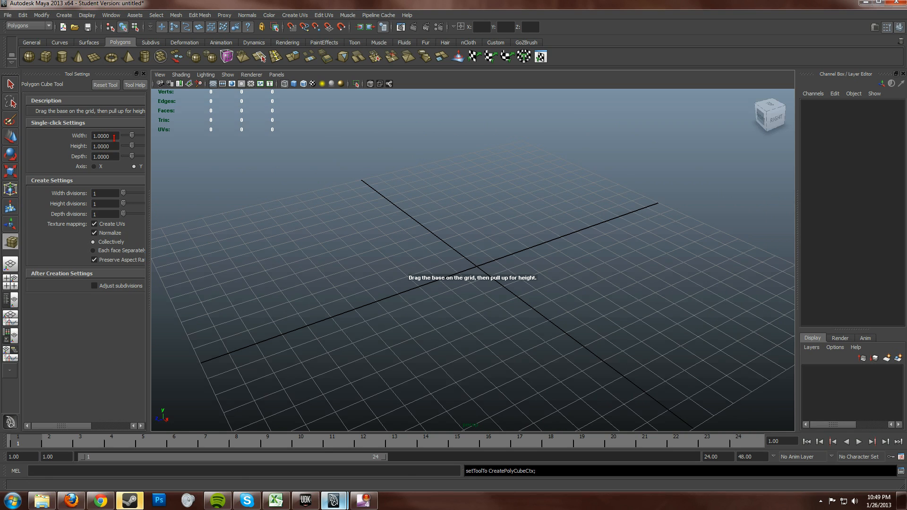
{"action": "mouse_move", "coordinate": [61, 56]}
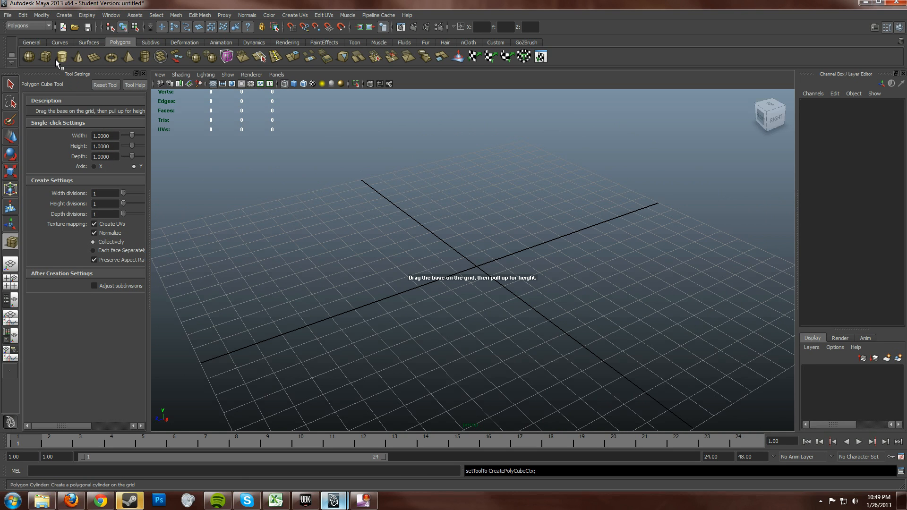
{"action": "mouse_move", "coordinate": [93, 127]}
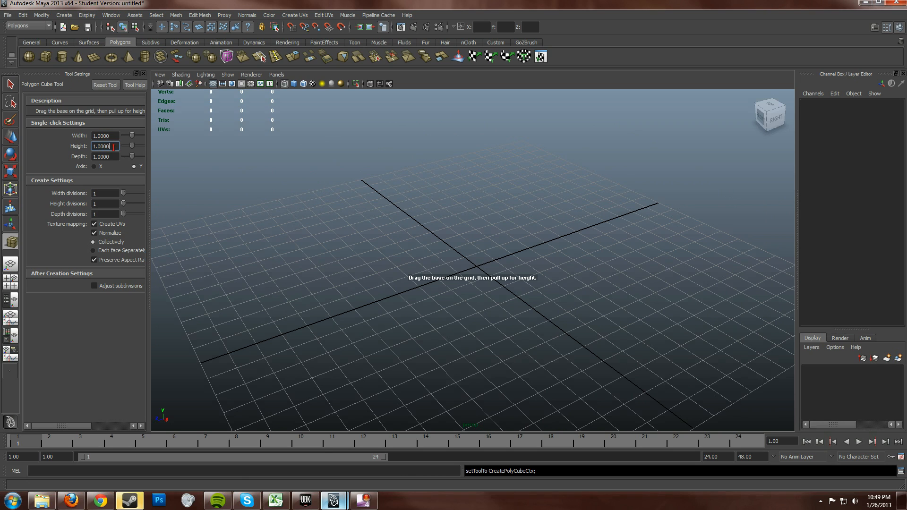
{"action": "left_click", "coordinate": [104, 157]}
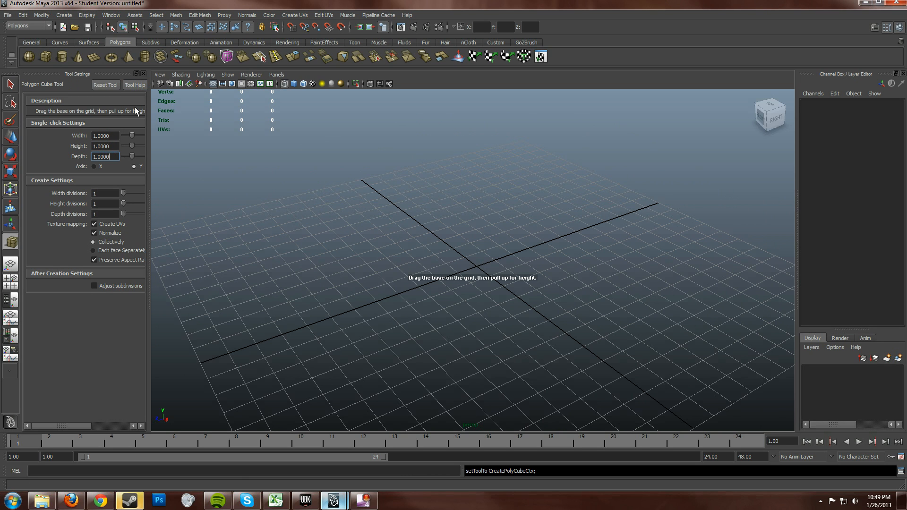
{"action": "mouse_move", "coordinate": [421, 247]}
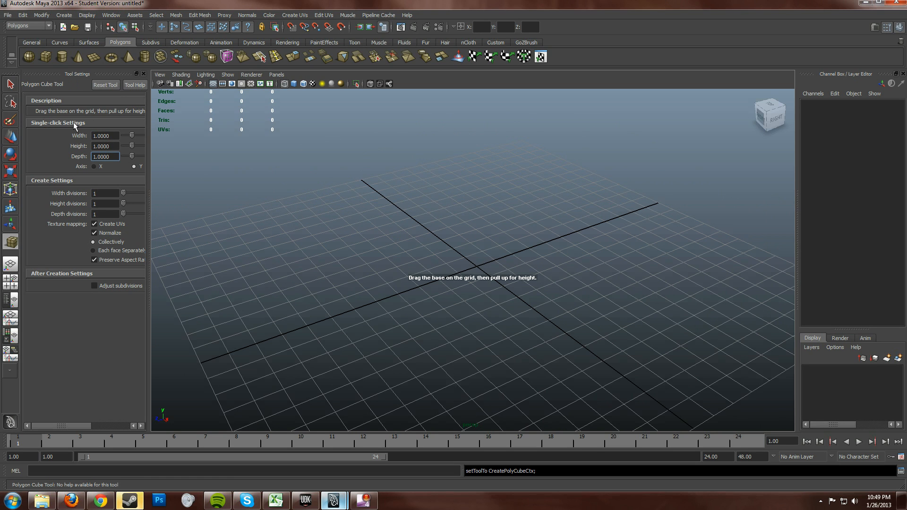
{"action": "mouse_move", "coordinate": [482, 266]}
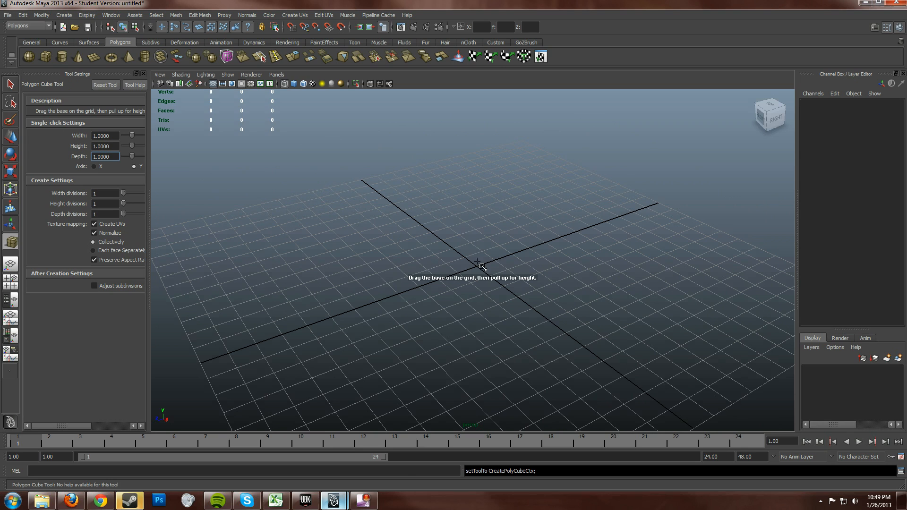
{"action": "mouse_move", "coordinate": [480, 269]}
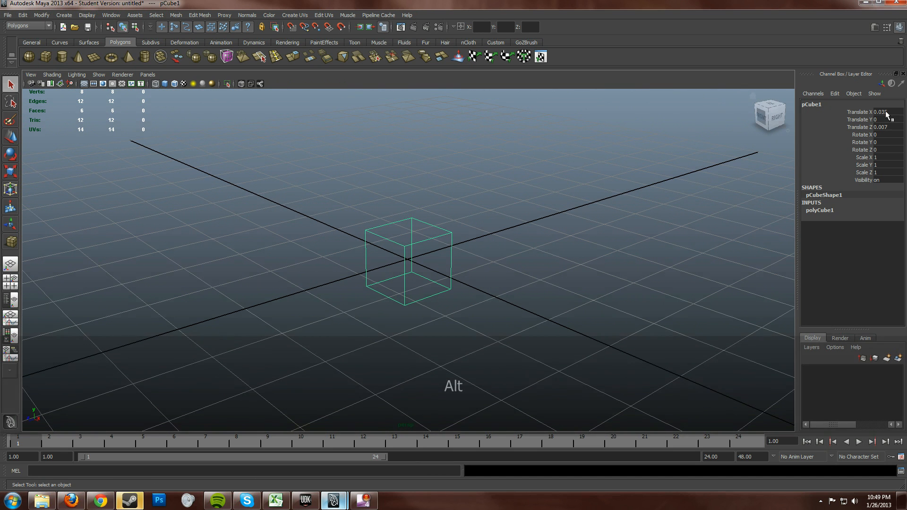
Zero pCube1's position and scale it to 32 X, 96 Y, 32 Z.
{"action": "left_click", "coordinate": [879, 111]}
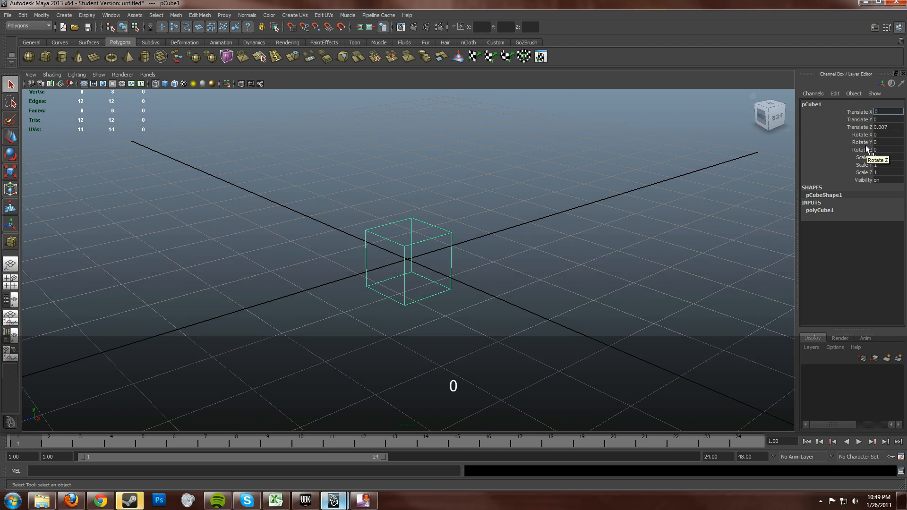
{"action": "left_click", "coordinate": [885, 127]}
{"action": "type", "text": "0"}
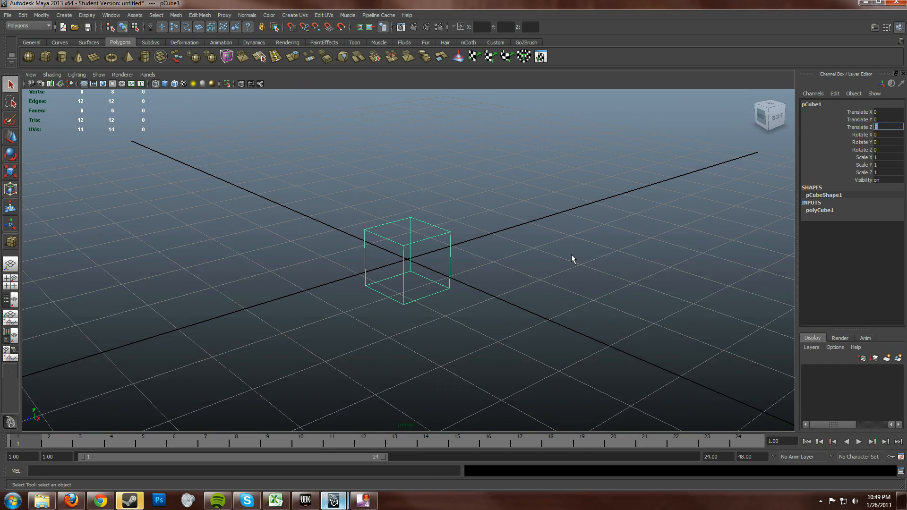
{"action": "mouse_move", "coordinate": [414, 260]}
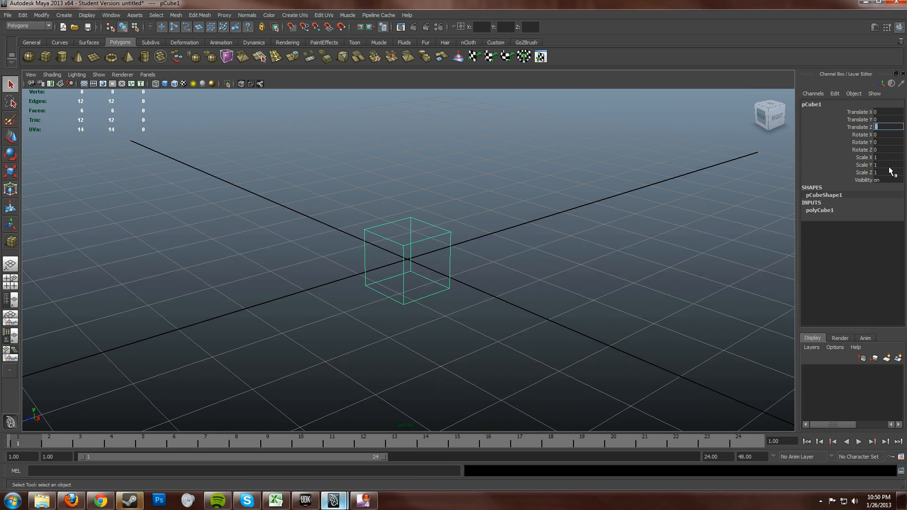
{"action": "left_click", "coordinate": [891, 165]}
{"action": "type", "text": "96"}
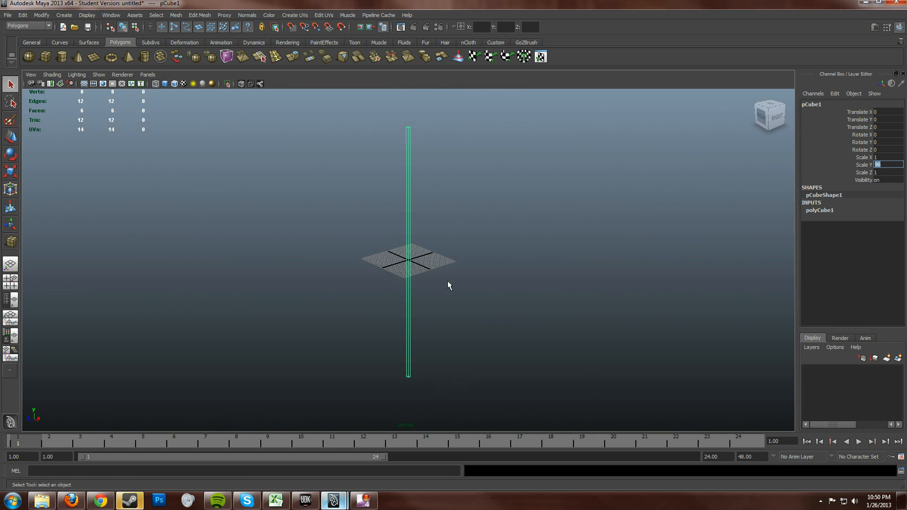
{"action": "key", "text": "alt"}
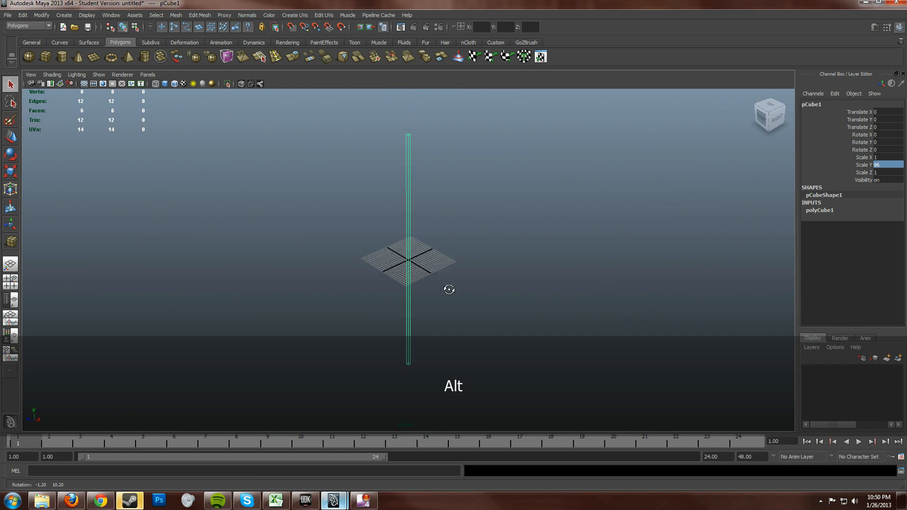
{"action": "left_click", "coordinate": [889, 157]}
{"action": "type", "text": "32"}
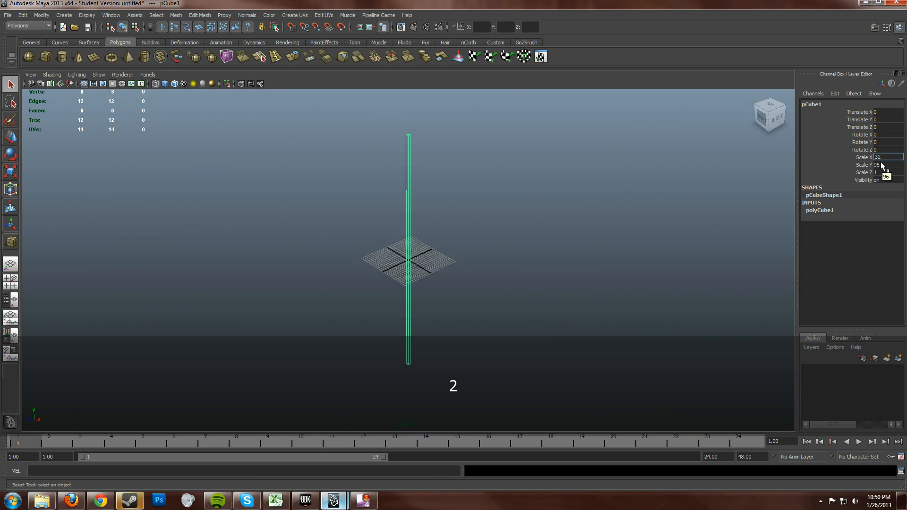
{"action": "key", "text": "Return"}
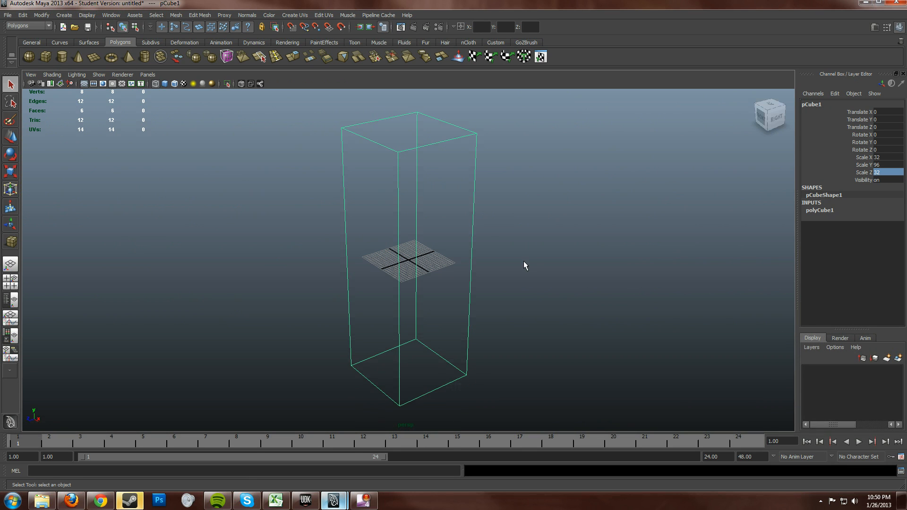
{"action": "key", "text": "alt"}
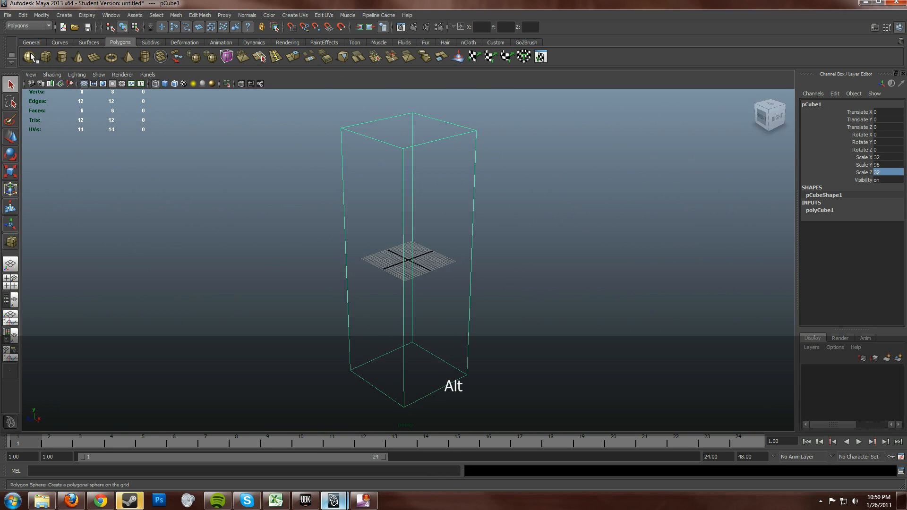
Export the selected box to Desktop as boxTest.fbx, overwriting the existing file.
{"action": "left_click", "coordinate": [7, 14]}
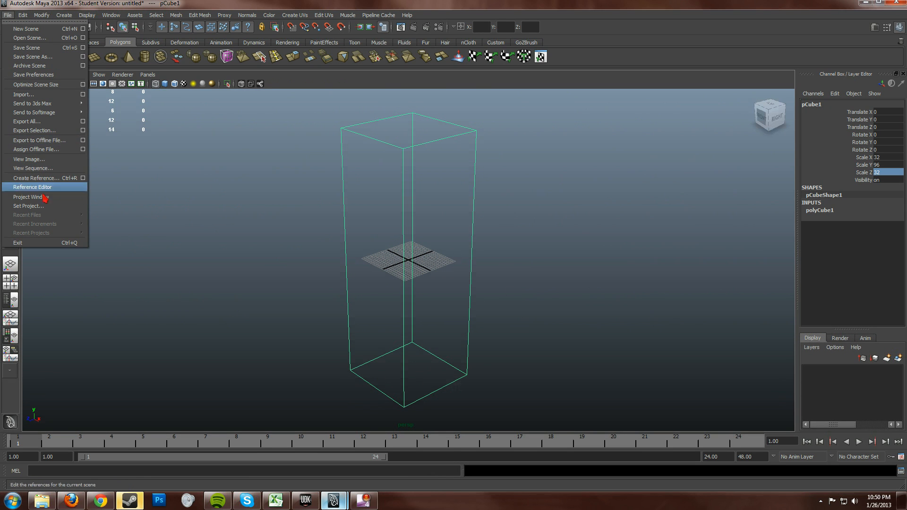
{"action": "mouse_move", "coordinate": [43, 130]}
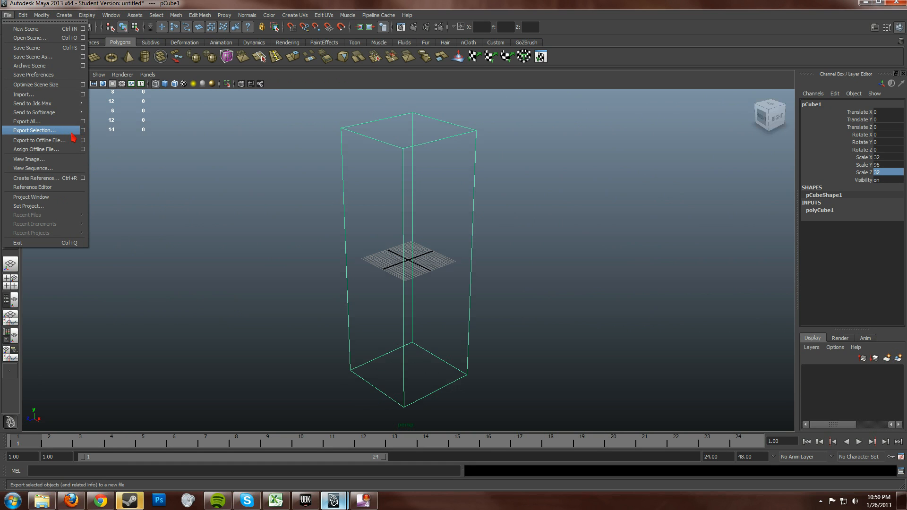
{"action": "left_click", "coordinate": [35, 130]}
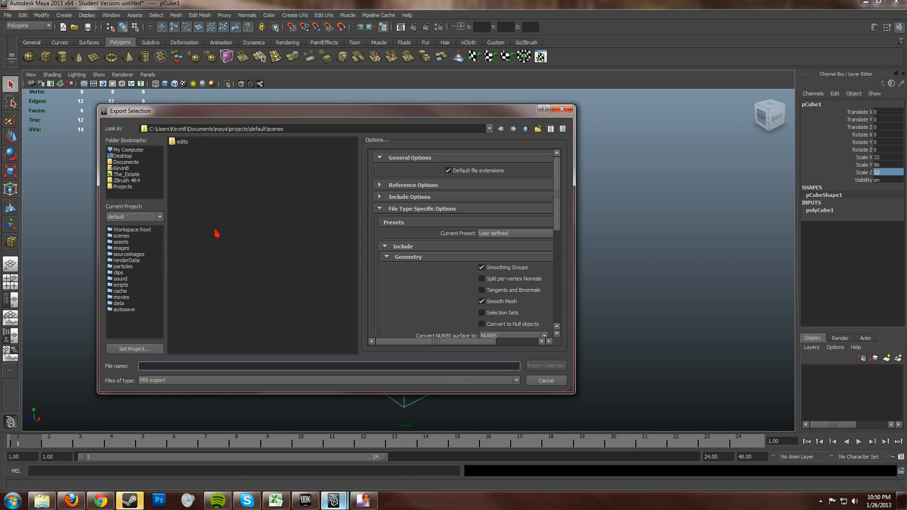
{"action": "left_click", "coordinate": [122, 155]}
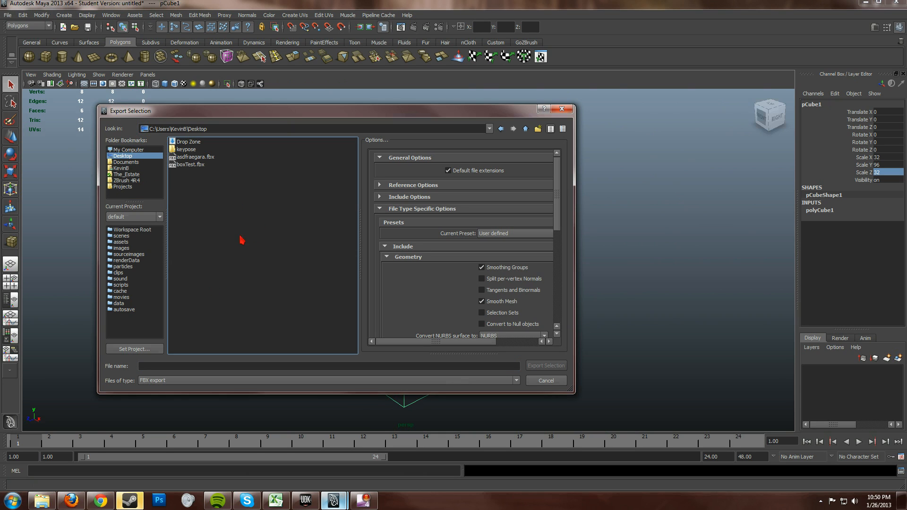
{"action": "left_click", "coordinate": [192, 165]}
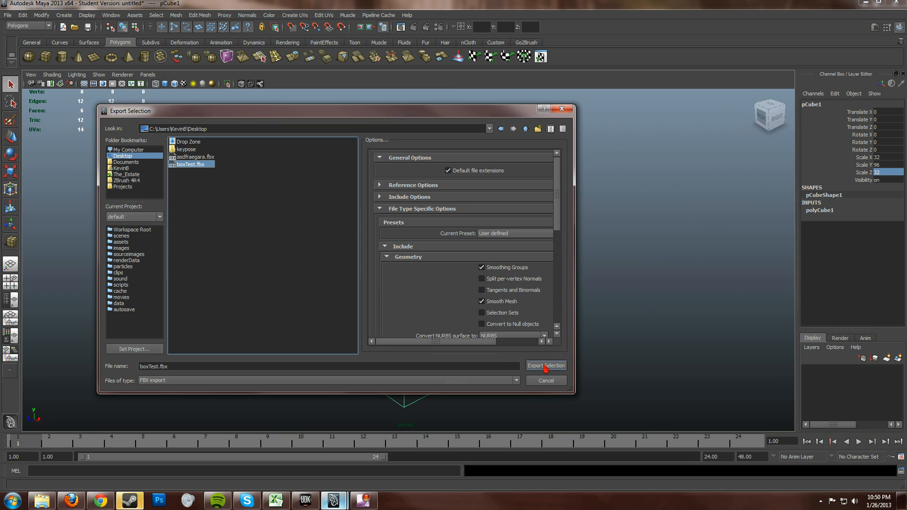
{"action": "left_click", "coordinate": [545, 366]}
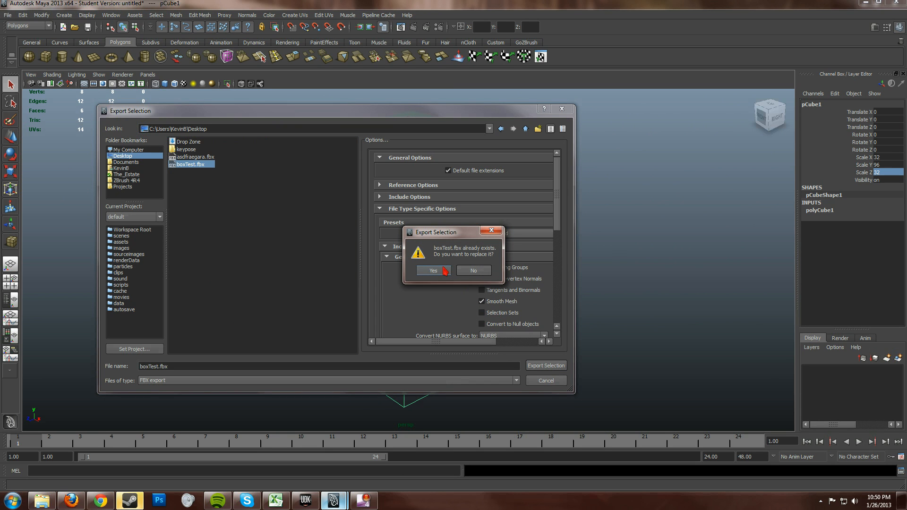
{"action": "left_click", "coordinate": [433, 271]}
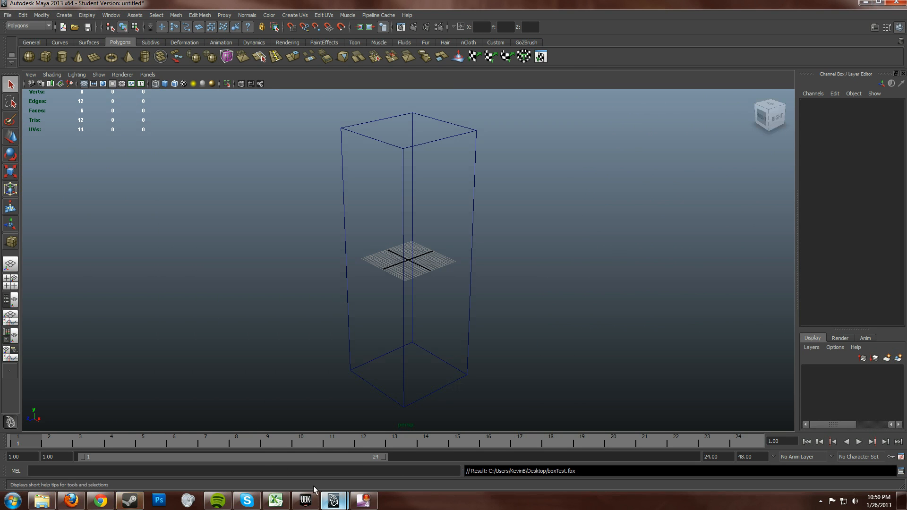
{"action": "left_click", "coordinate": [305, 500]}
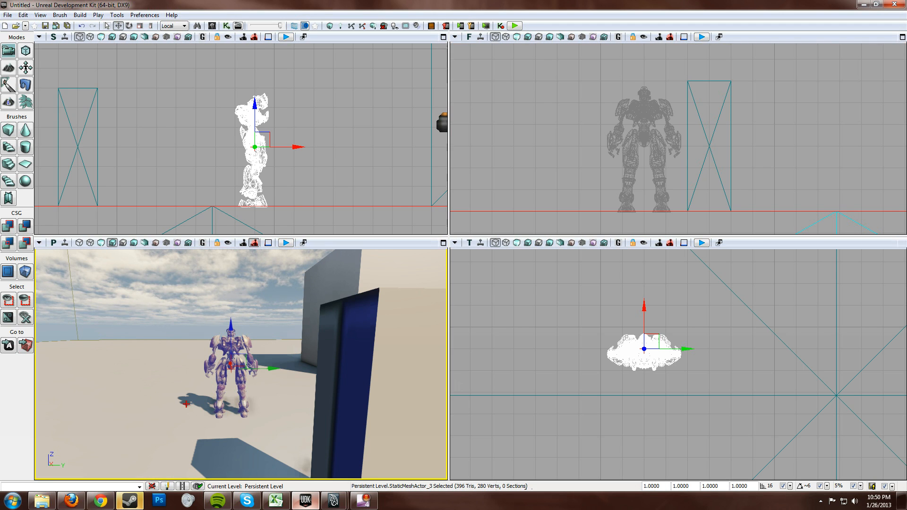
Import boxTest.fbx into the asdf package and place the mesh beside the robot.
{"action": "key", "text": "Delete"}
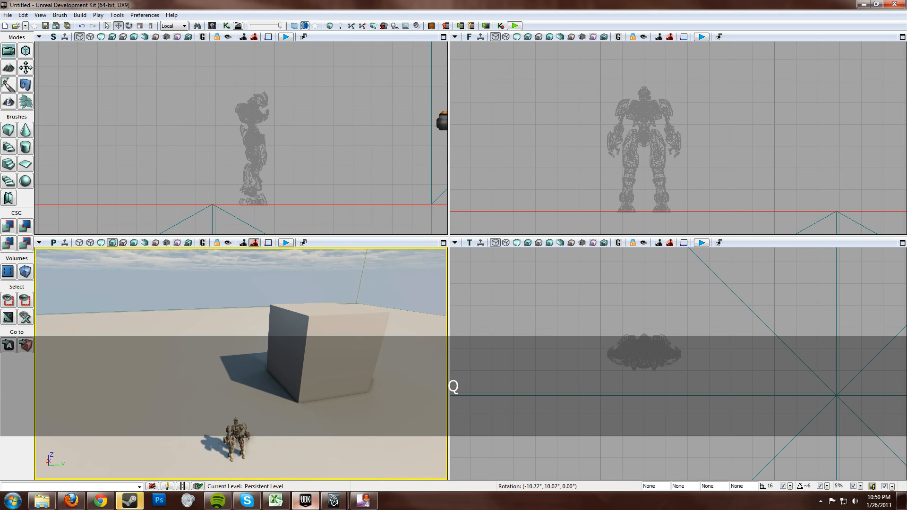
{"action": "left_click", "coordinate": [301, 347]}
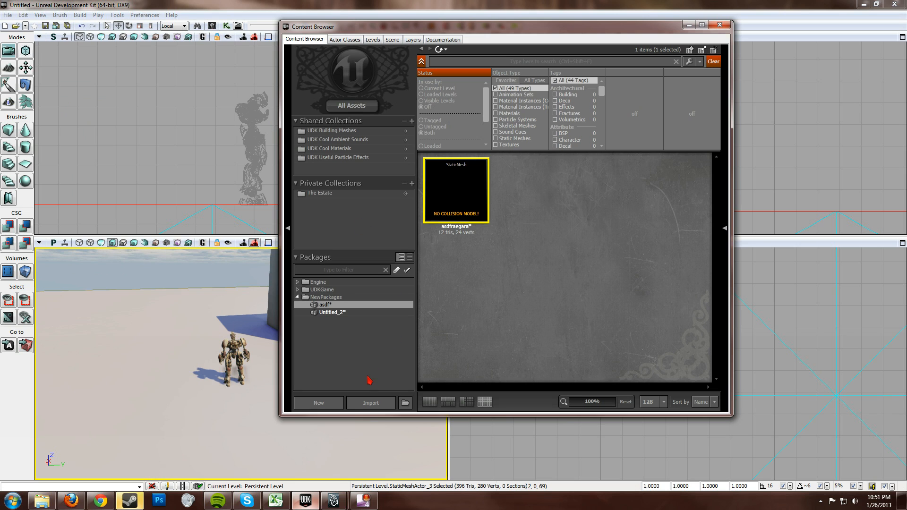
{"action": "mouse_move", "coordinate": [370, 403]}
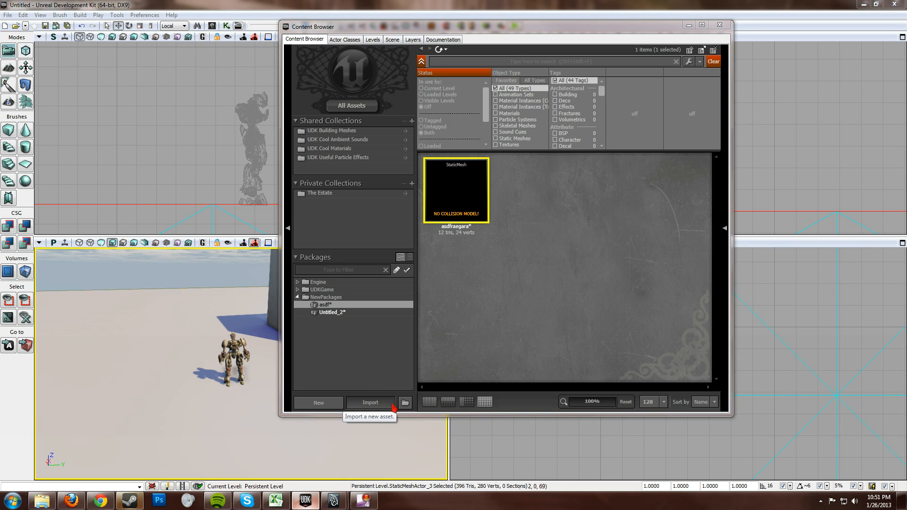
{"action": "left_click", "coordinate": [371, 402]}
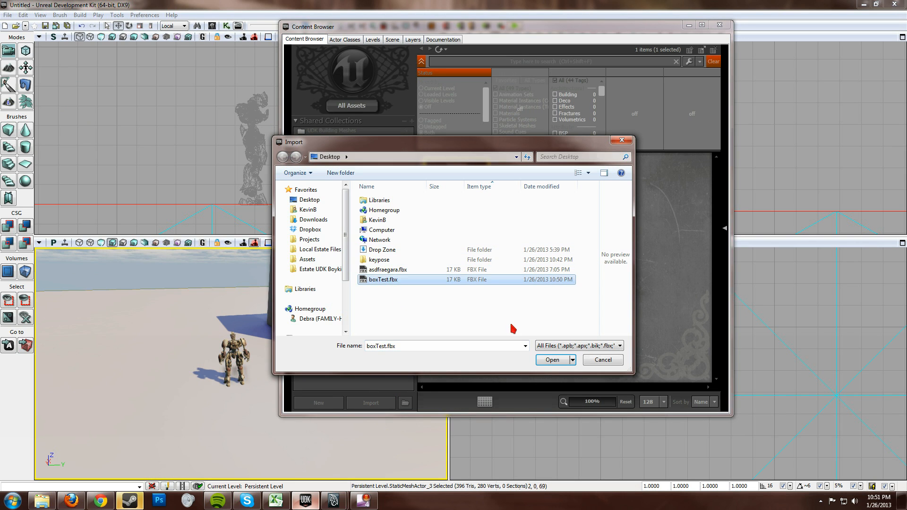
{"action": "left_click", "coordinate": [552, 359]}
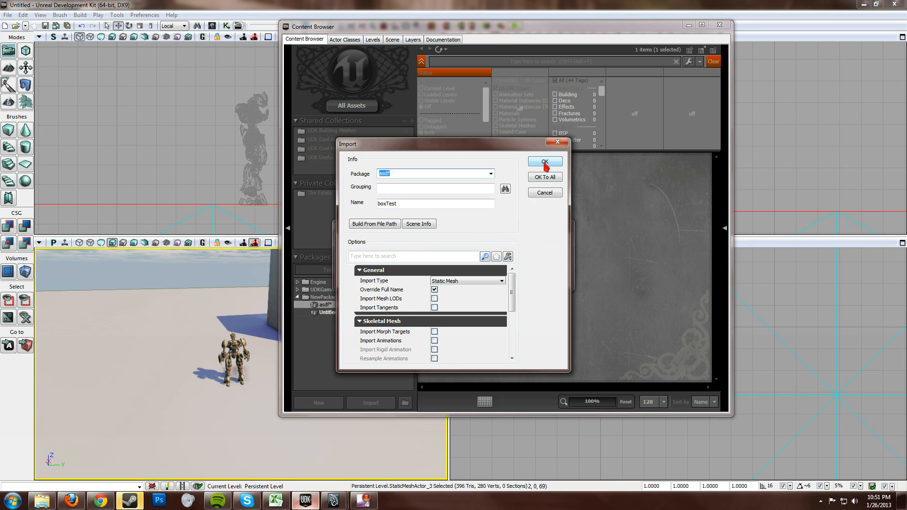
{"action": "left_click", "coordinate": [544, 162]}
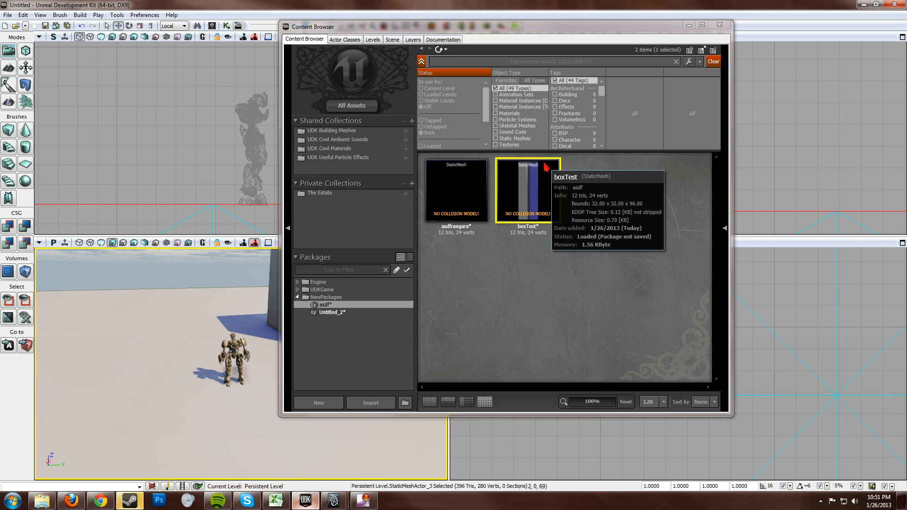
{"action": "mouse_move", "coordinate": [533, 232]}
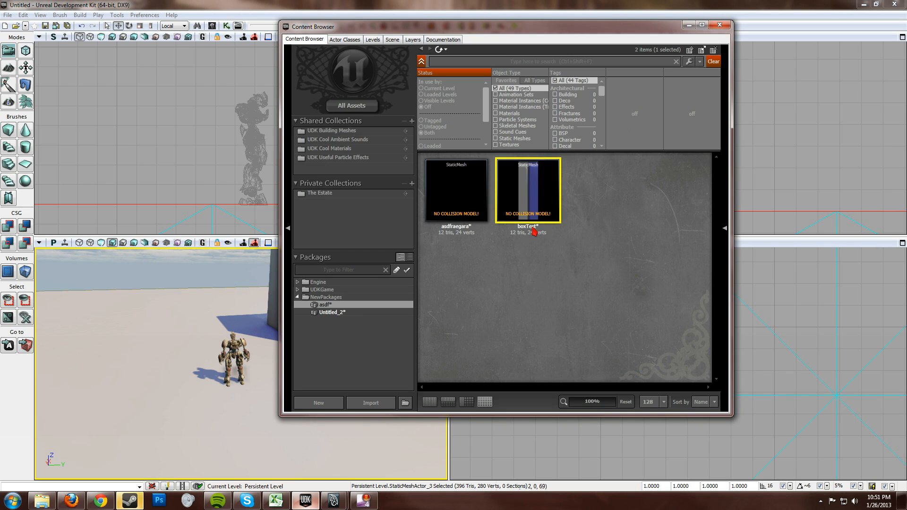
{"action": "mouse_move", "coordinate": [528, 191]}
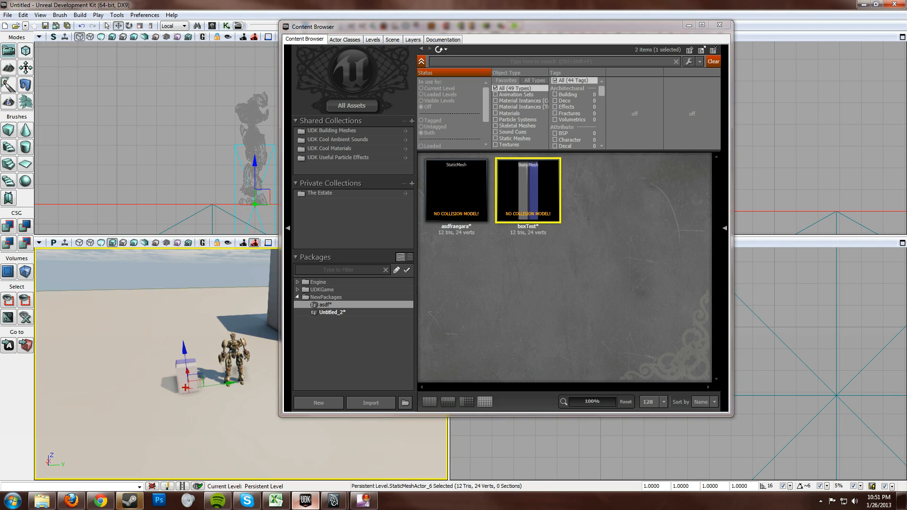
{"action": "left_click_drag", "start_coordinate": [311, 26], "coordinate": [430, 88]}
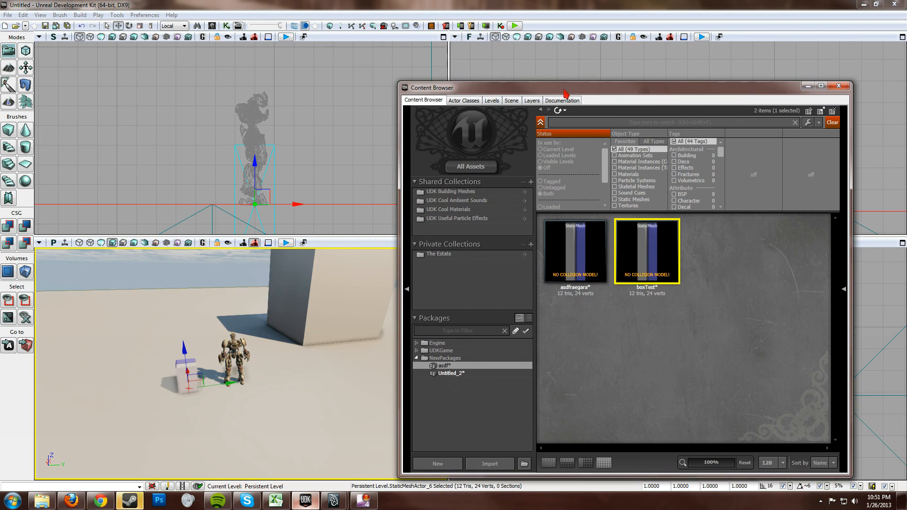
{"action": "left_click", "coordinate": [838, 86]}
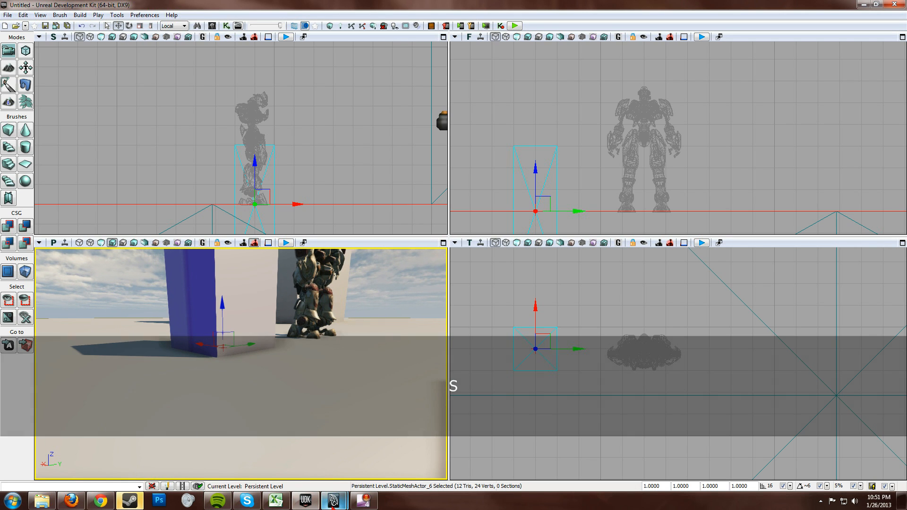
Undo the accidental box move in Unreal, leaving Maya's tall box over the grid.
{"action": "left_click", "coordinate": [332, 500]}
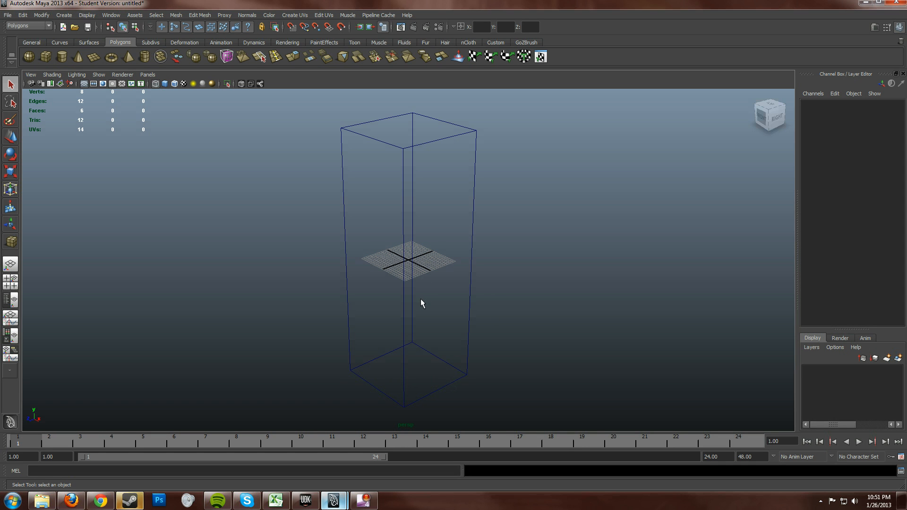
{"action": "key", "text": "w"}
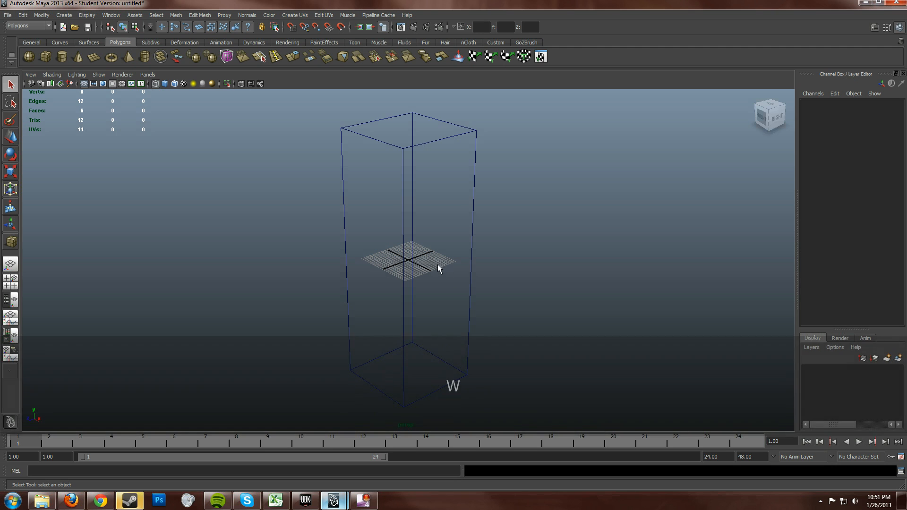
{"action": "mouse_move", "coordinate": [433, 281]}
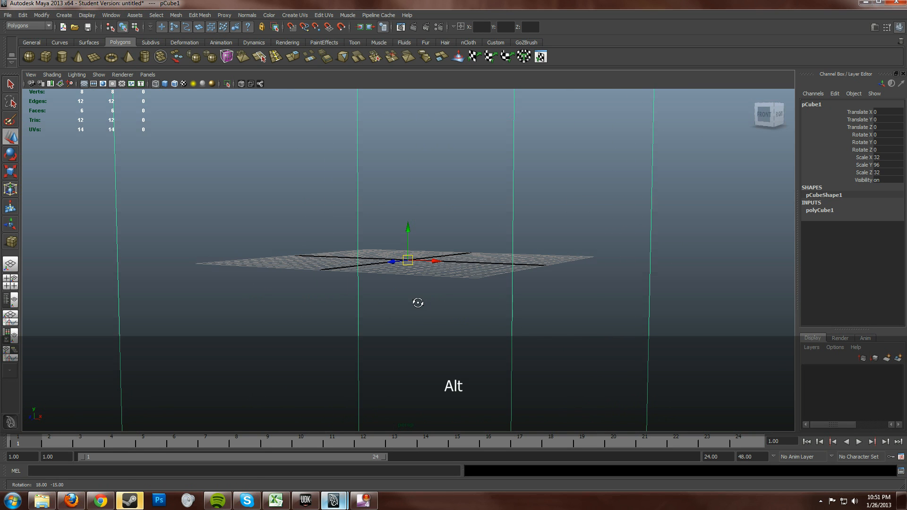
{"action": "left_click", "coordinate": [305, 500]}
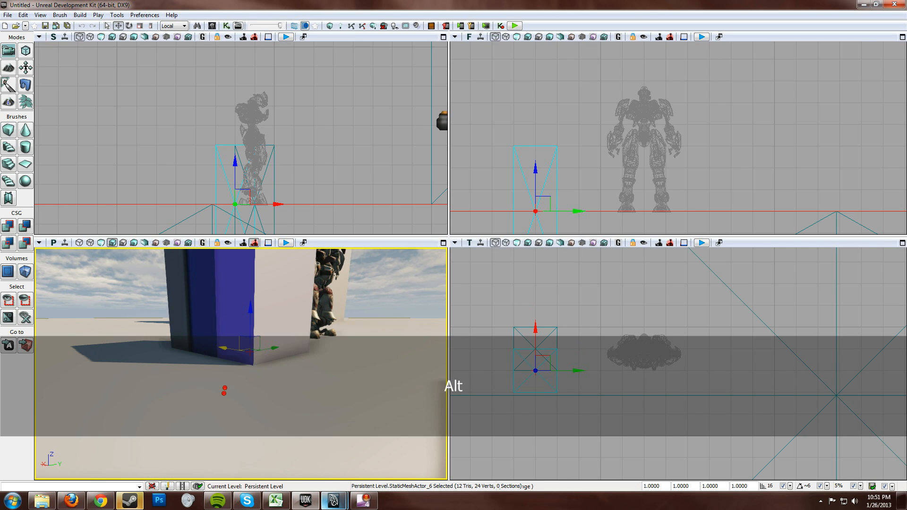
{"action": "key", "text": "ctrl+z"}
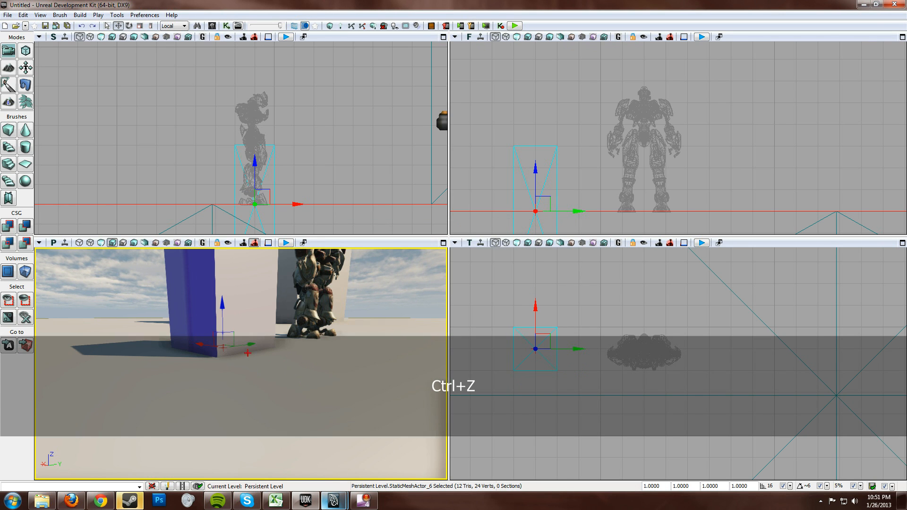
{"action": "key", "text": "e"}
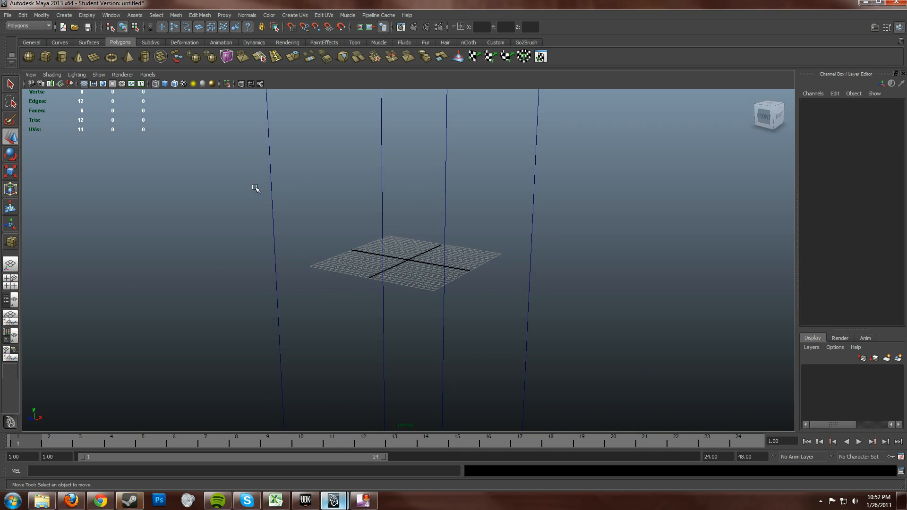
{"action": "mouse_move", "coordinate": [427, 282]}
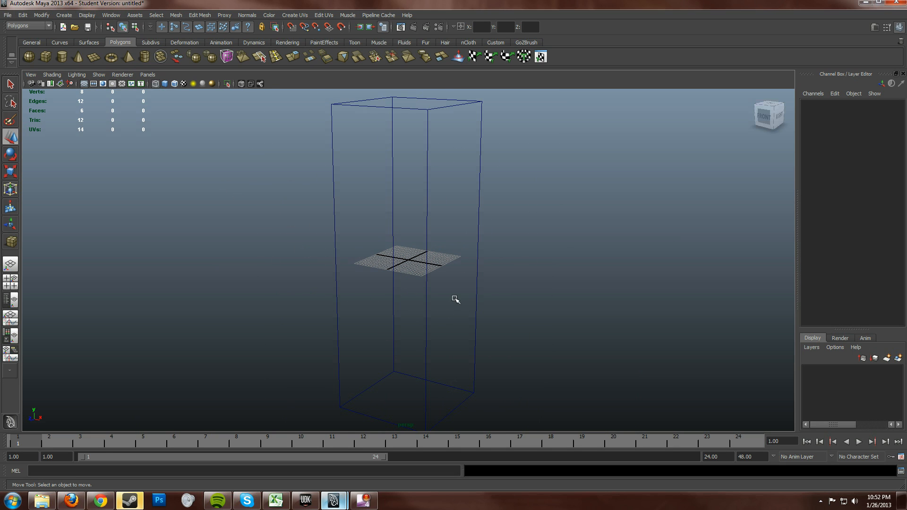
{"action": "mouse_move", "coordinate": [304, 500]}
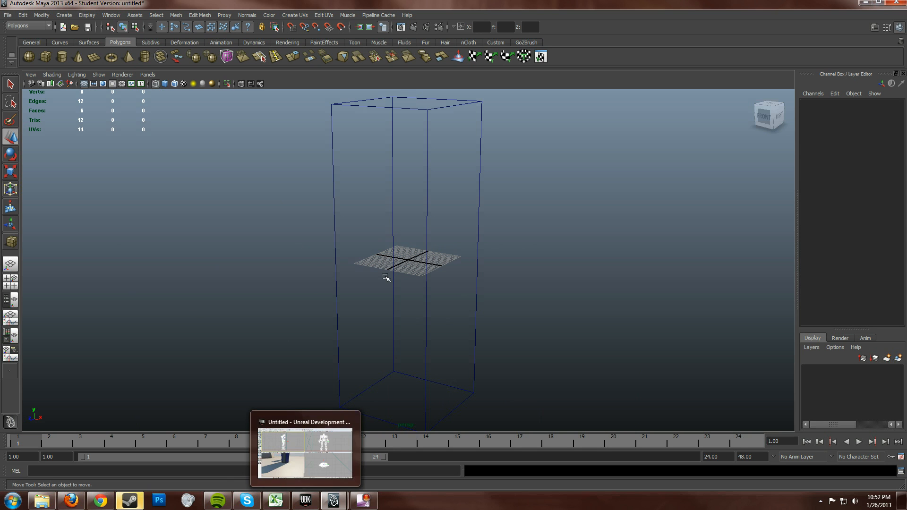
Check the box in UDK, then reopen Maya's Grid Options showing length 12, lines every 5, 5 subdivisions.
{"action": "left_click", "coordinate": [304, 451]}
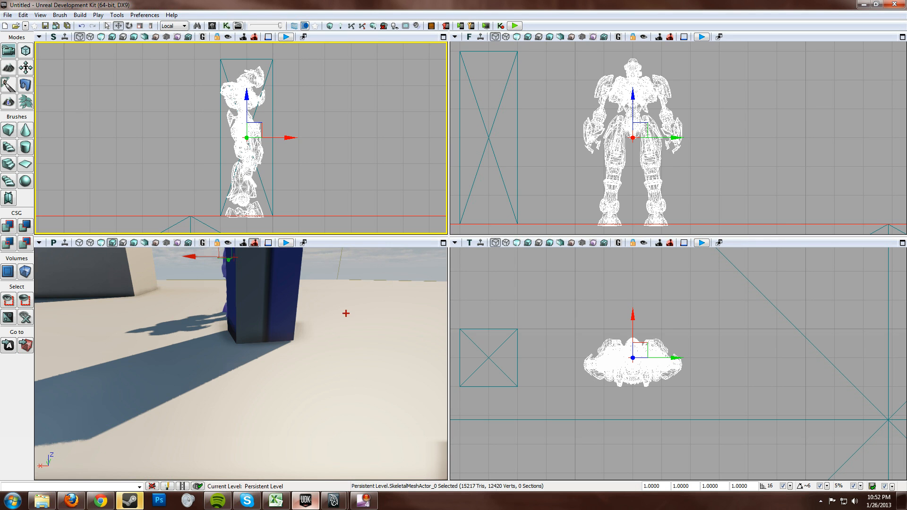
{"action": "left_click", "coordinate": [333, 500]}
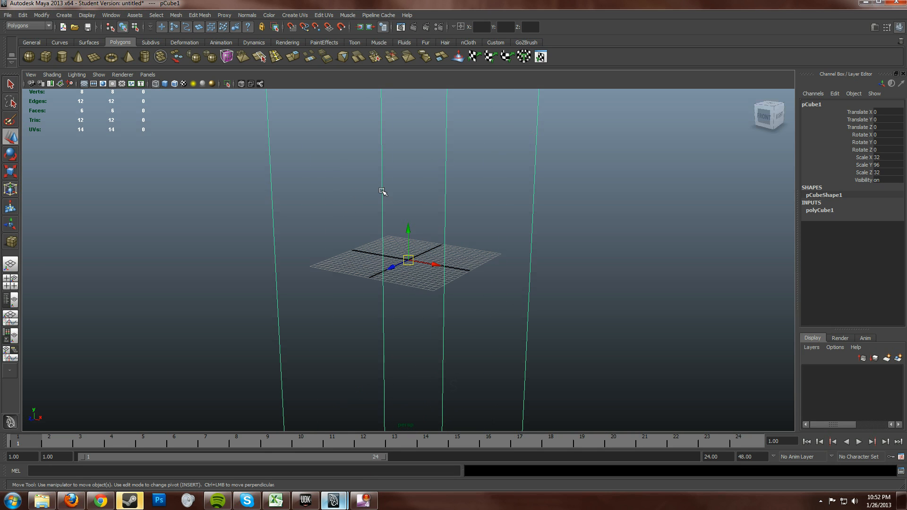
{"action": "mouse_move", "coordinate": [345, 260]}
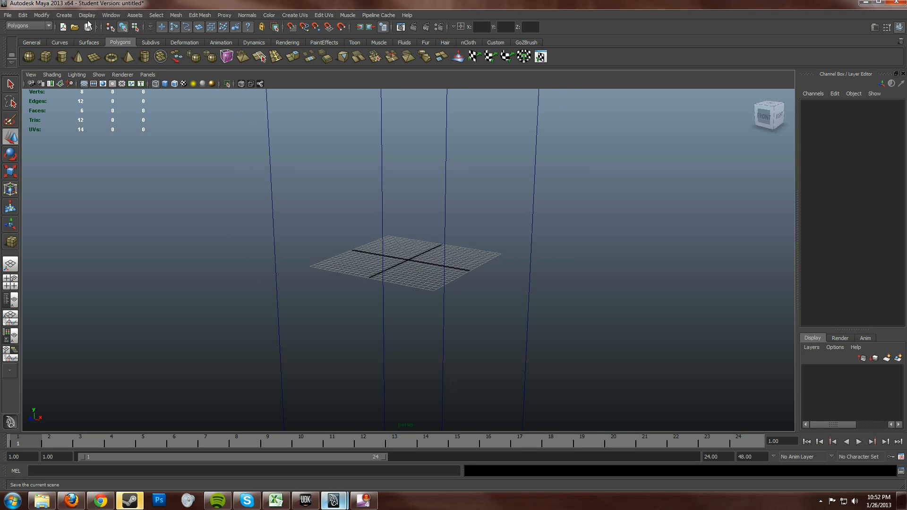
{"action": "left_click", "coordinate": [86, 14]}
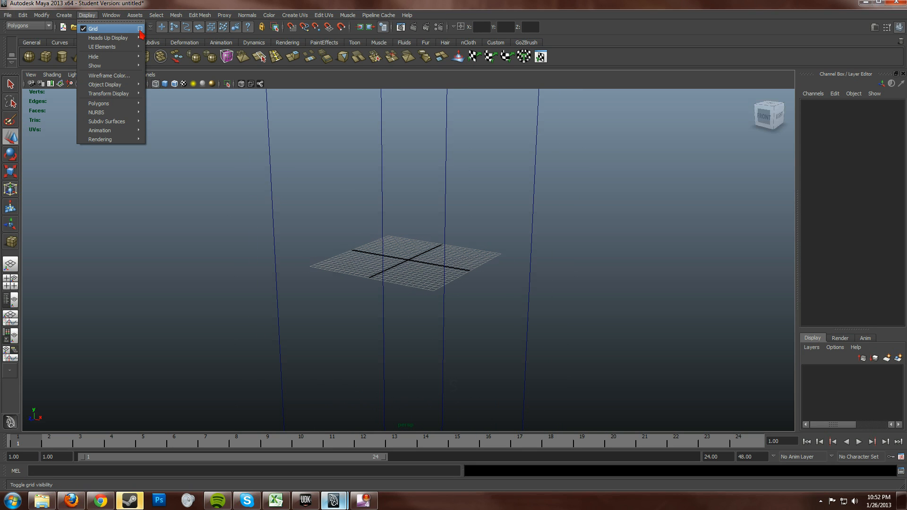
{"action": "left_click", "coordinate": [140, 28]}
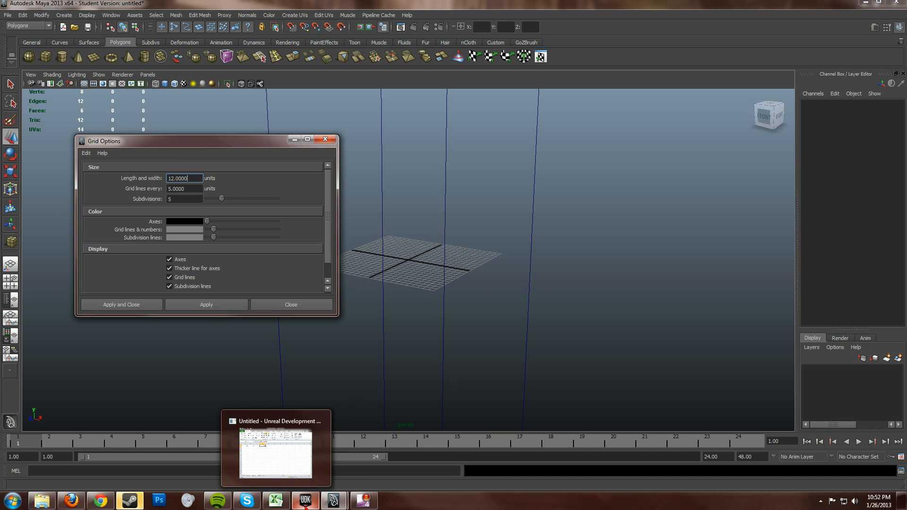
Confirm in UDK's status bar that the drag grid snap size is still 16.
{"action": "left_click", "coordinate": [277, 451]}
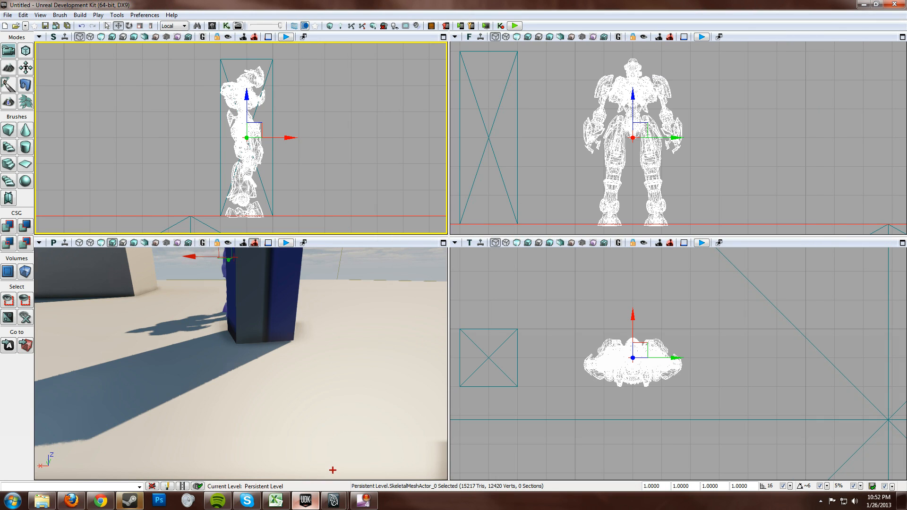
{"action": "mouse_move", "coordinate": [793, 488]}
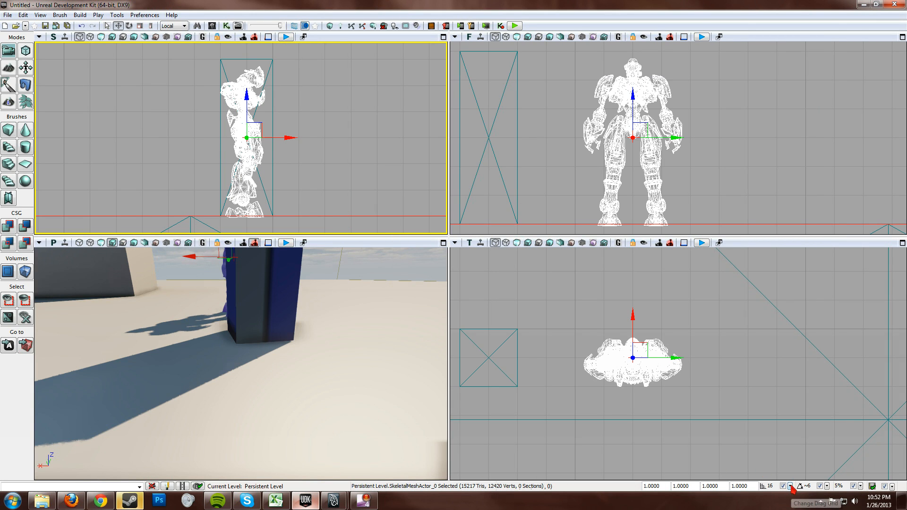
{"action": "left_click", "coordinate": [769, 487]}
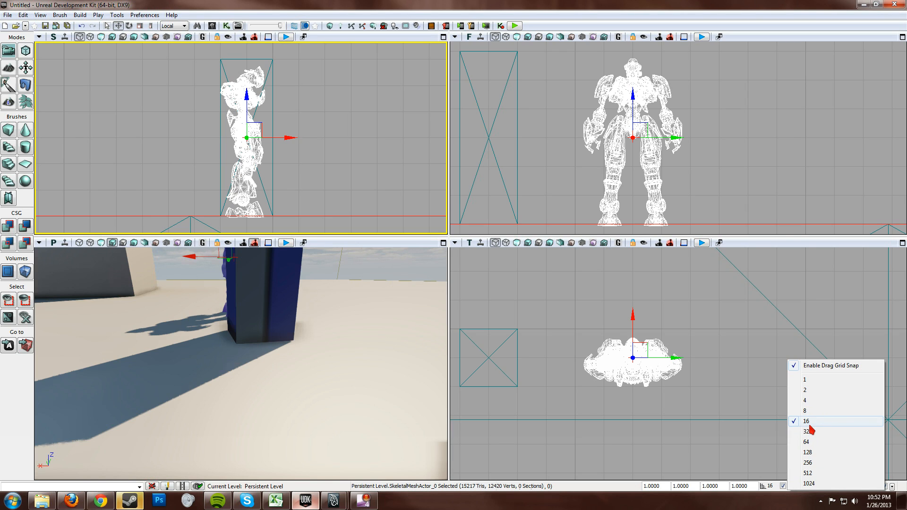
{"action": "mouse_move", "coordinate": [814, 420]}
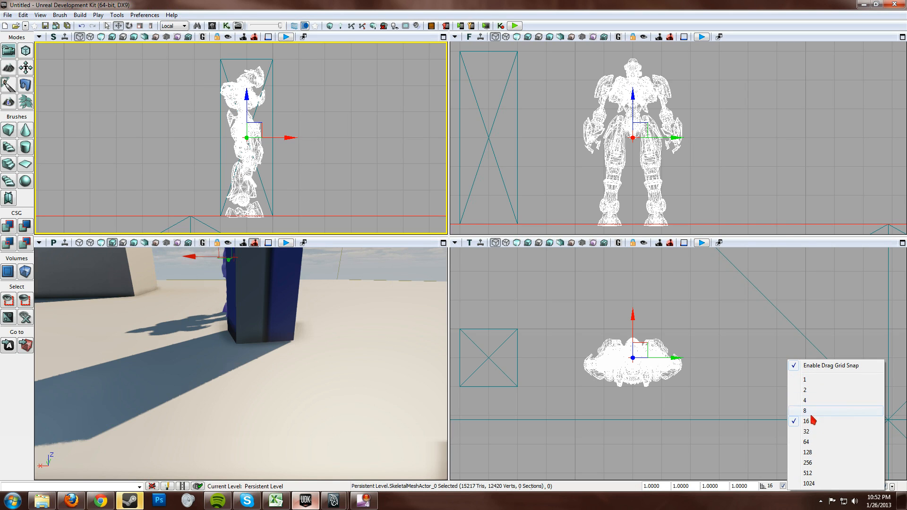
{"action": "mouse_move", "coordinate": [809, 431]}
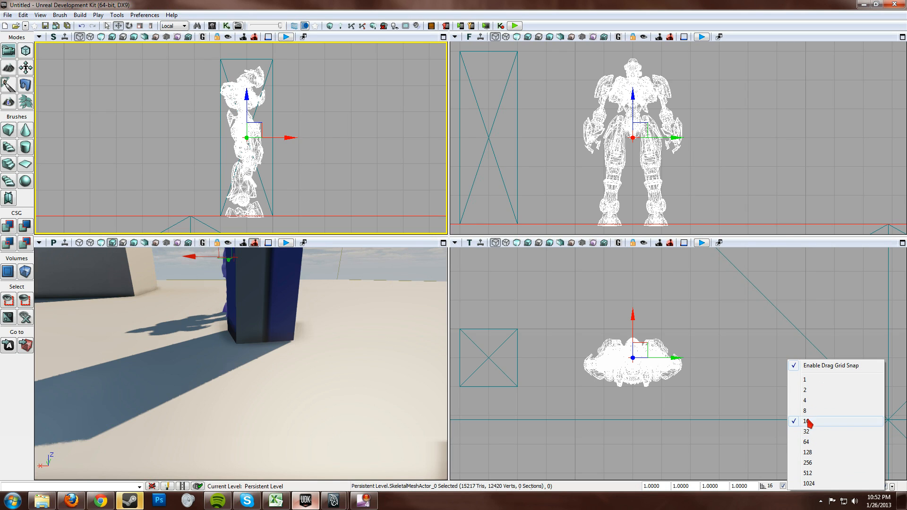
{"action": "mouse_move", "coordinate": [810, 425]}
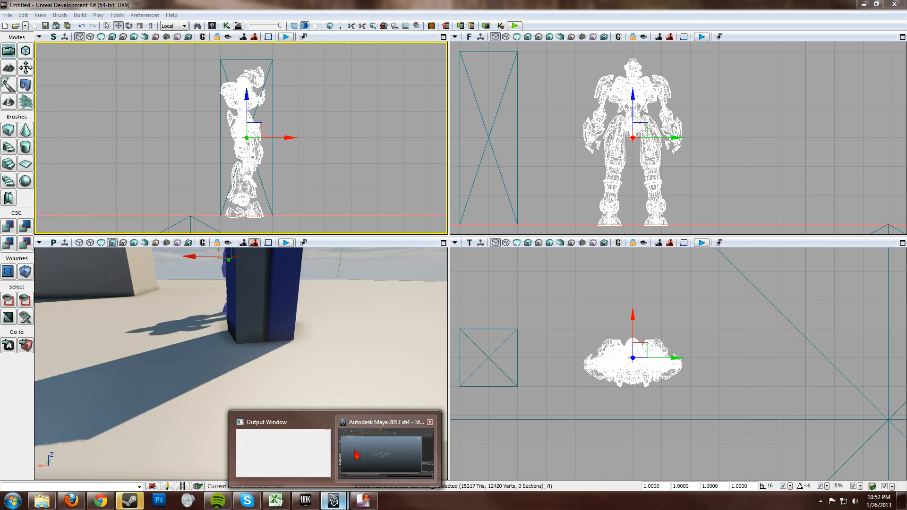
Set the Maya grid Length and width to 512.
{"action": "left_click", "coordinate": [384, 448]}
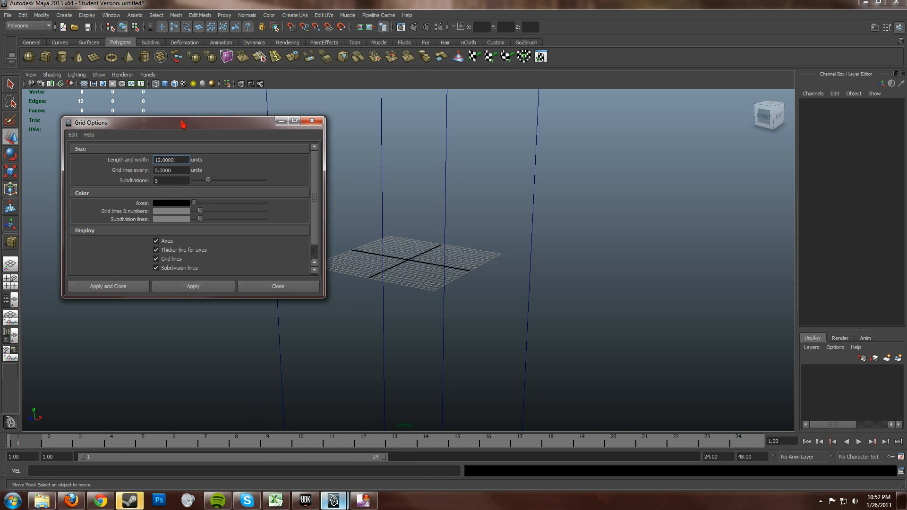
{"action": "triple_click", "coordinate": [171, 159]}
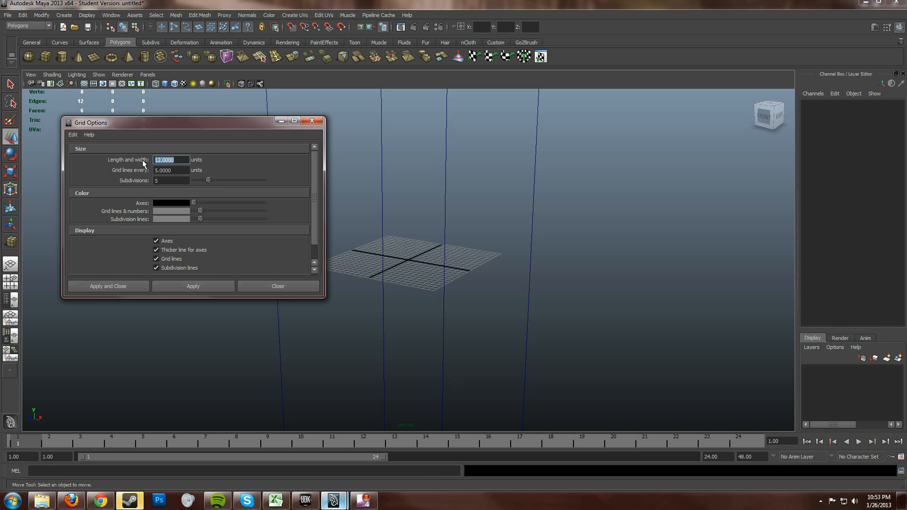
{"action": "type", "text": "502"}
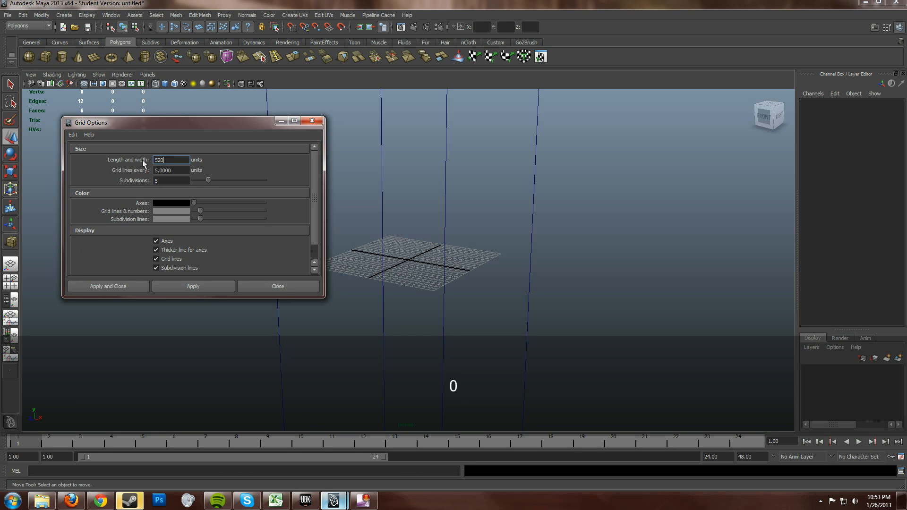
{"action": "key", "text": "Backspace"}
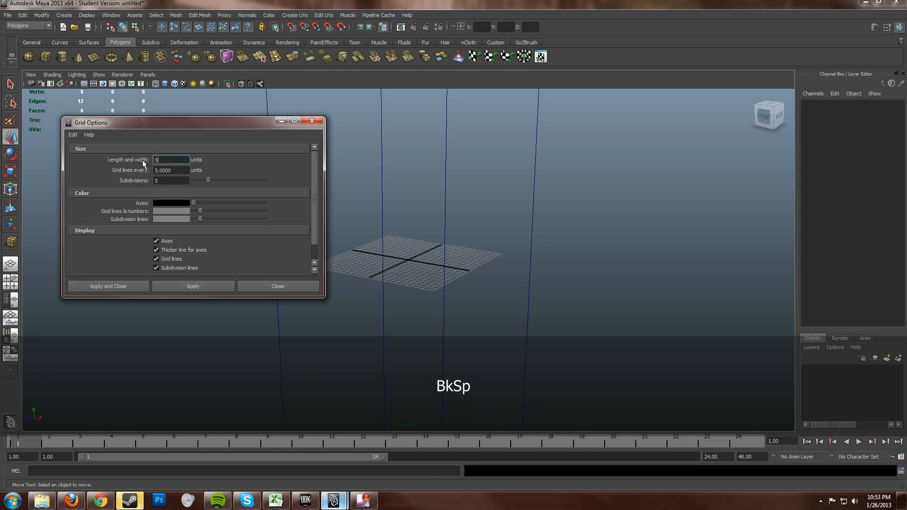
{"action": "type", "text": "2"}
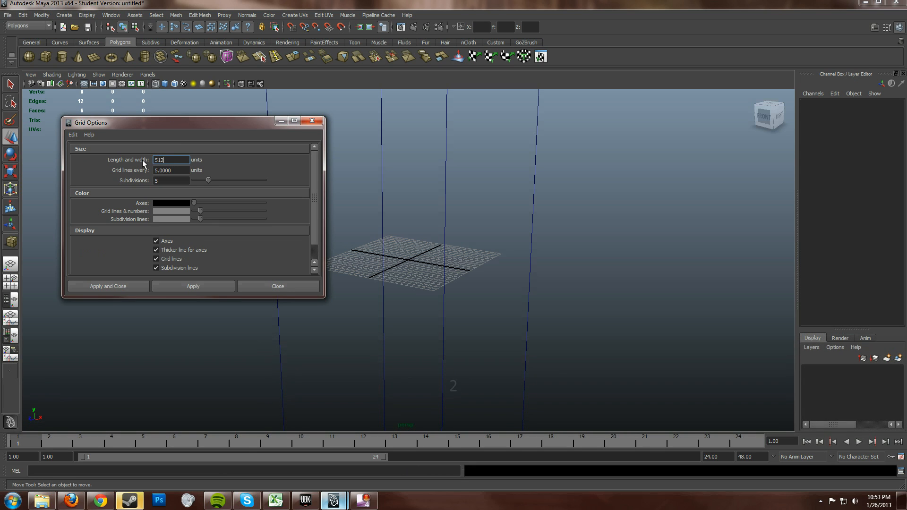
{"action": "triple_click", "coordinate": [170, 160]}
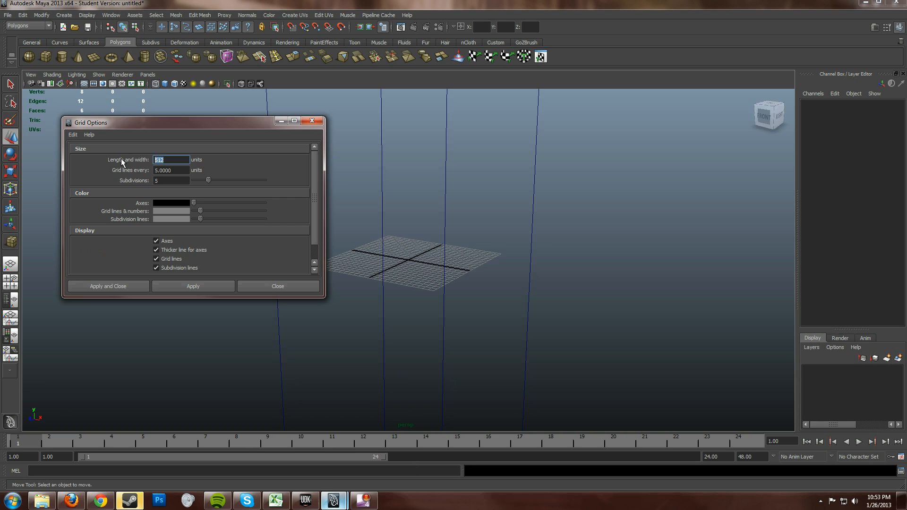
{"action": "type", "text": "1024"}
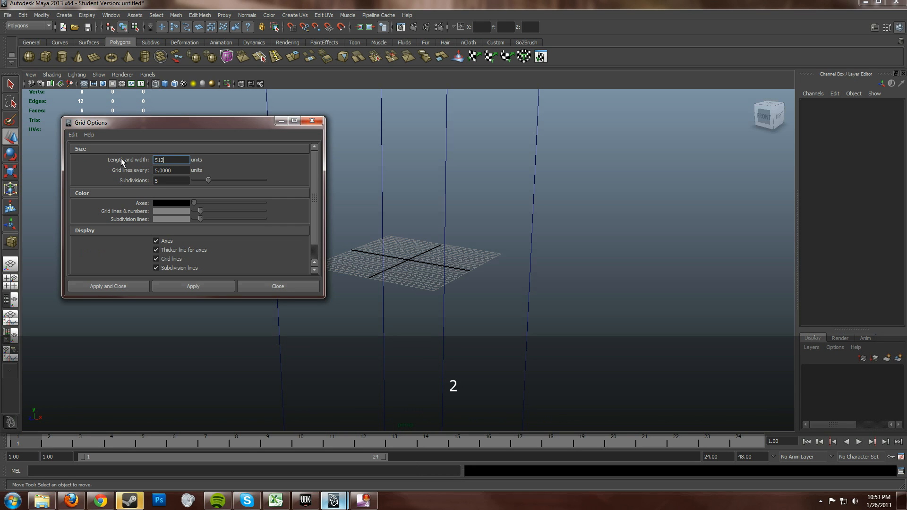
{"action": "key", "text": "Return"}
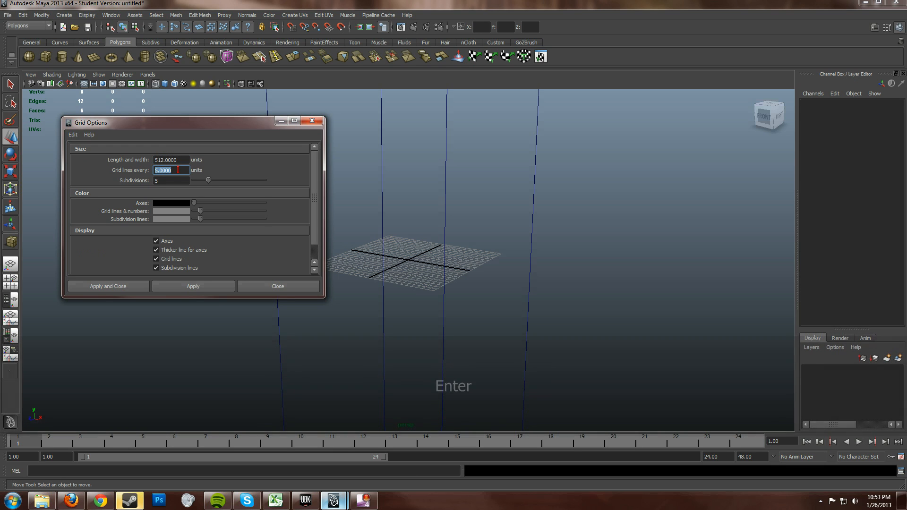
Set grid lines every 16 units and subdivisions to 1.
{"action": "type", "text": "16.0000"}
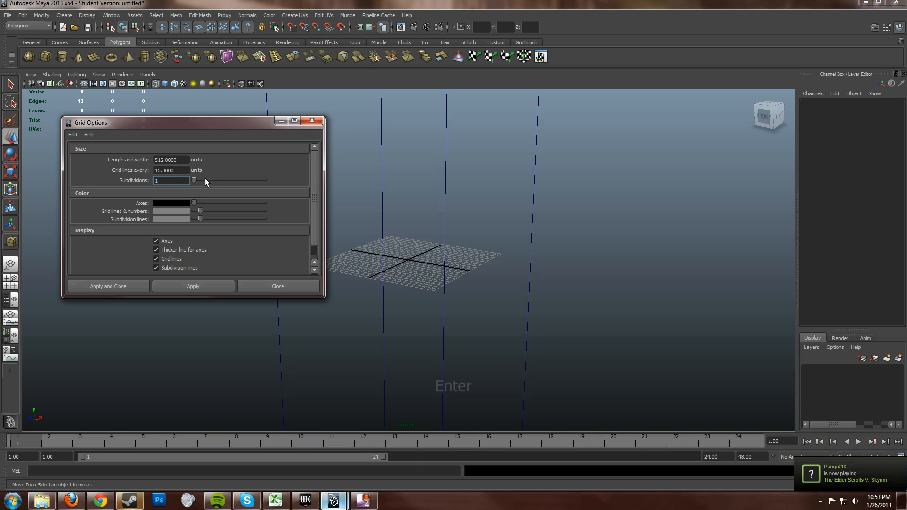
{"action": "mouse_move", "coordinate": [242, 183]}
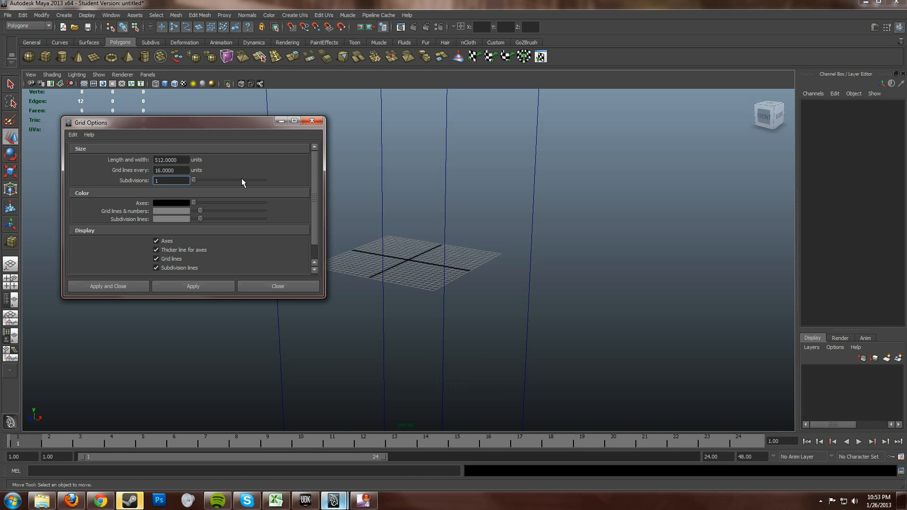
{"action": "left_click", "coordinate": [171, 170]}
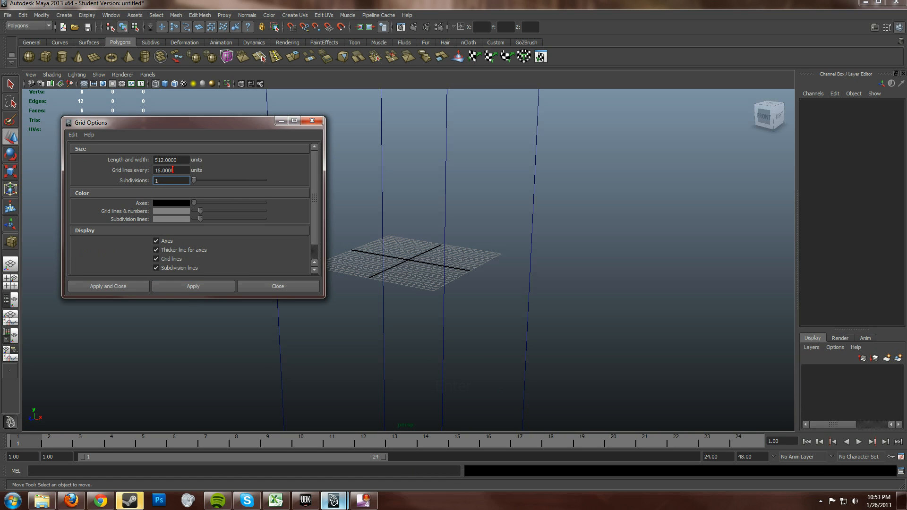
{"action": "triple_click", "coordinate": [170, 160]}
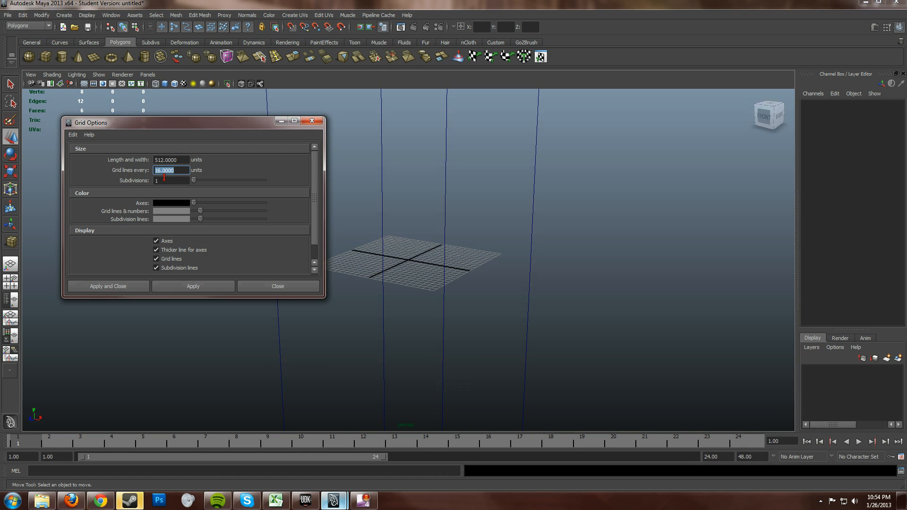
{"action": "left_click", "coordinate": [170, 181]}
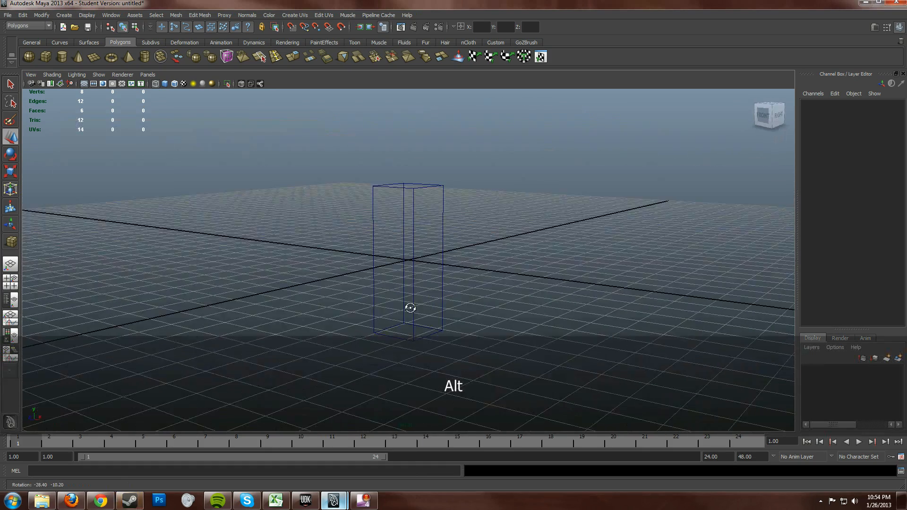
Undo the last two changes in the UDK level, then return to Maya.
{"action": "left_click", "coordinate": [305, 501]}
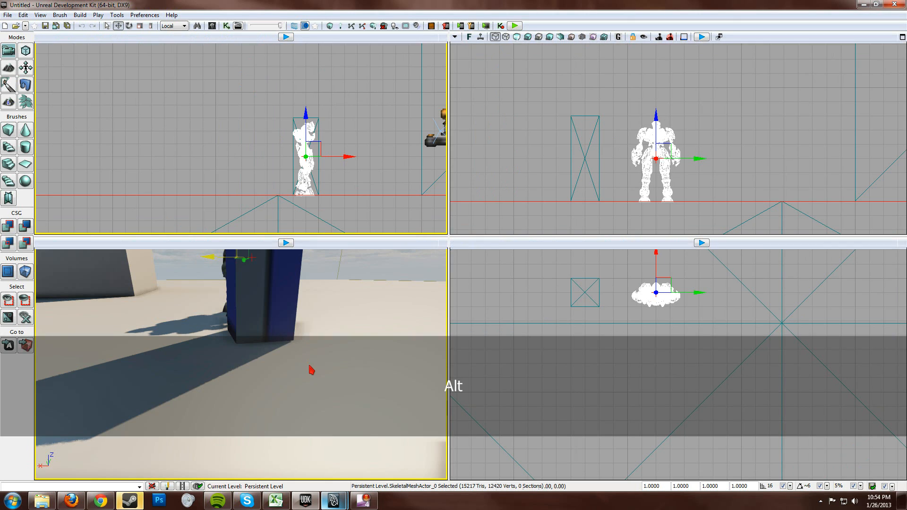
{"action": "key", "text": "ctrl+z"}
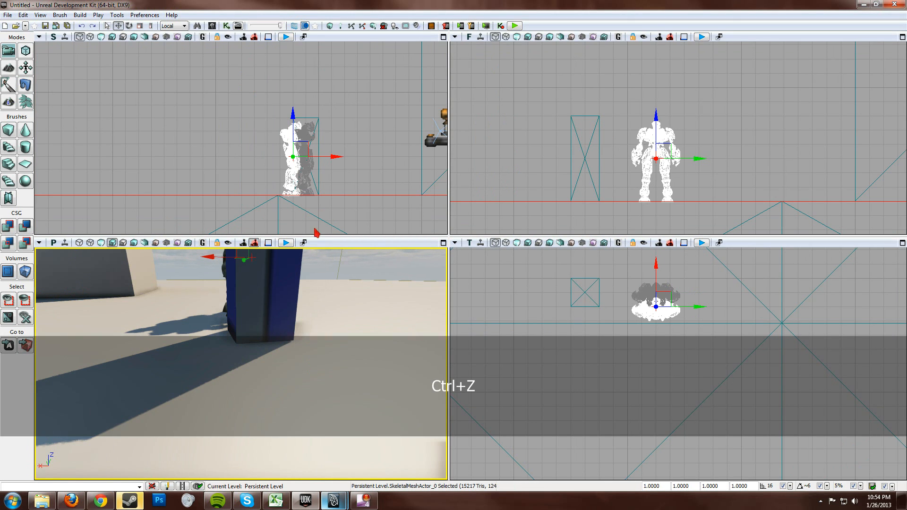
{"action": "key", "text": "ctrl+z"}
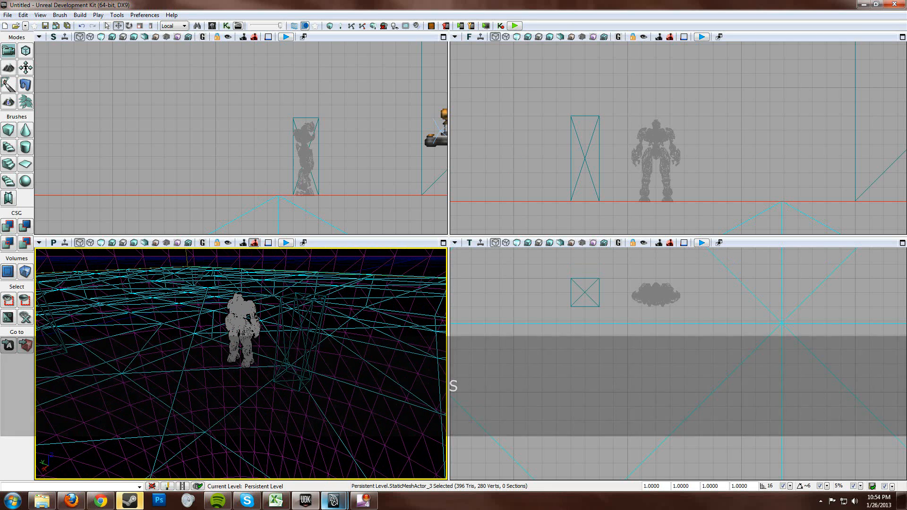
{"action": "left_click", "coordinate": [334, 500]}
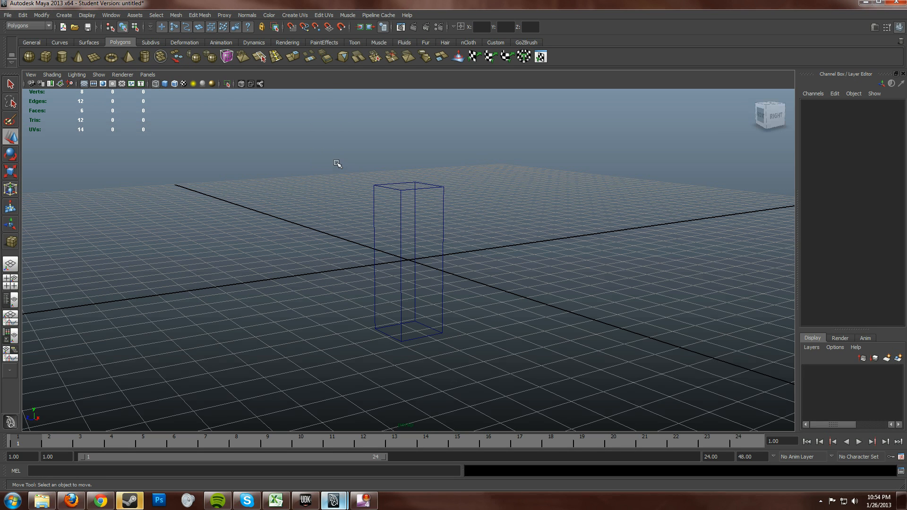
{"action": "mouse_move", "coordinate": [304, 500]}
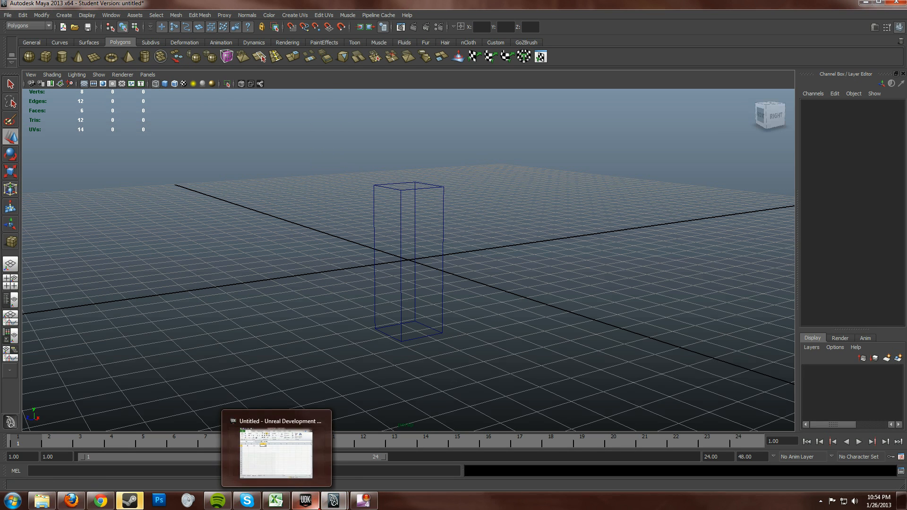